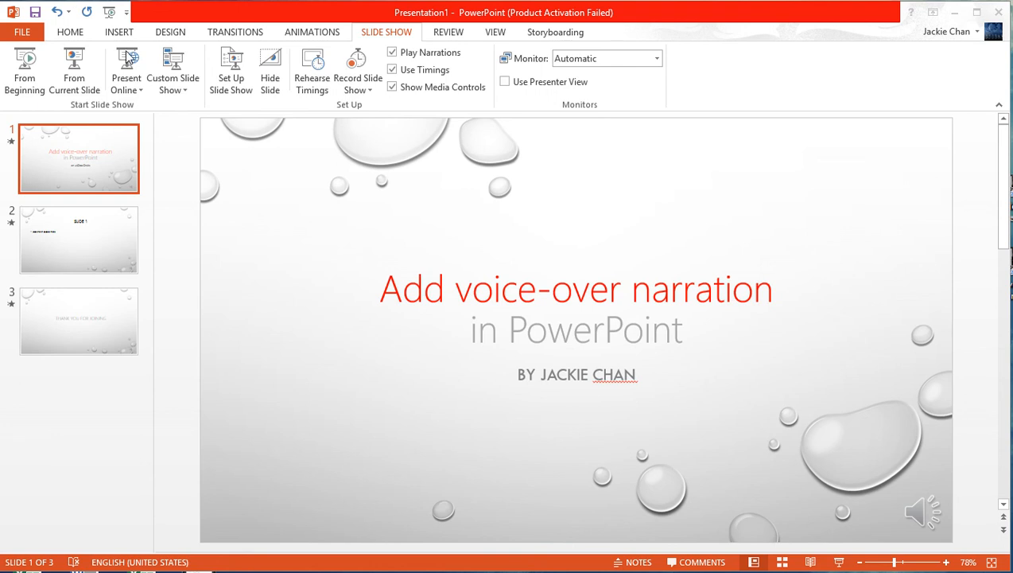
{"action": "mouse_move", "coordinate": [579, 139]}
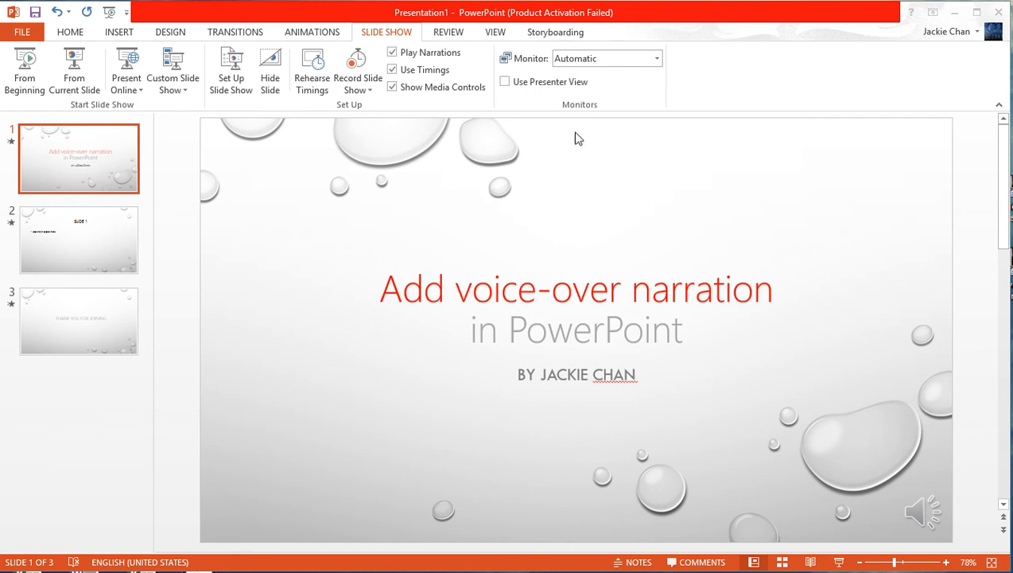
{"action": "mouse_move", "coordinate": [584, 229]}
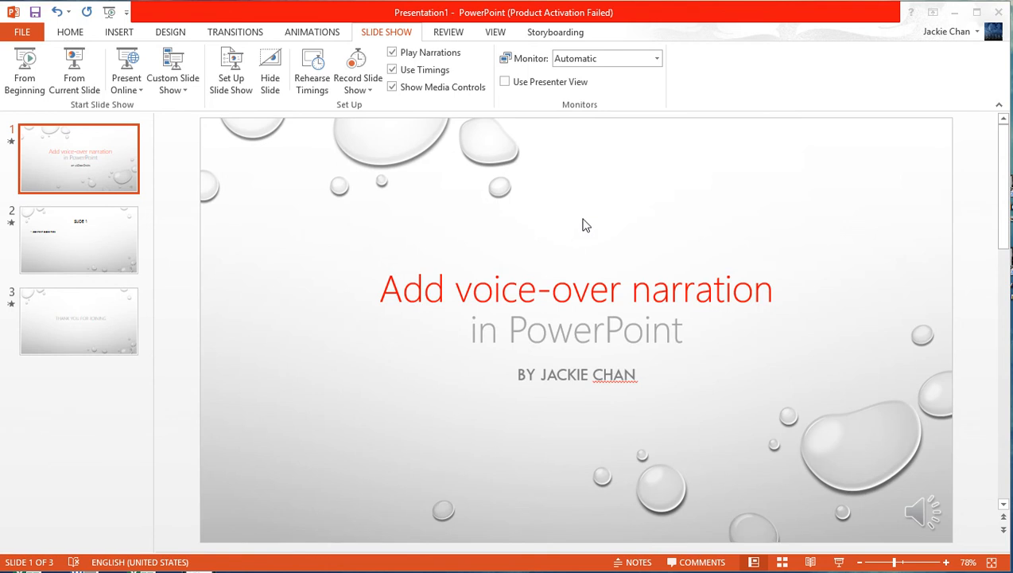
{"action": "mouse_move", "coordinate": [579, 220]}
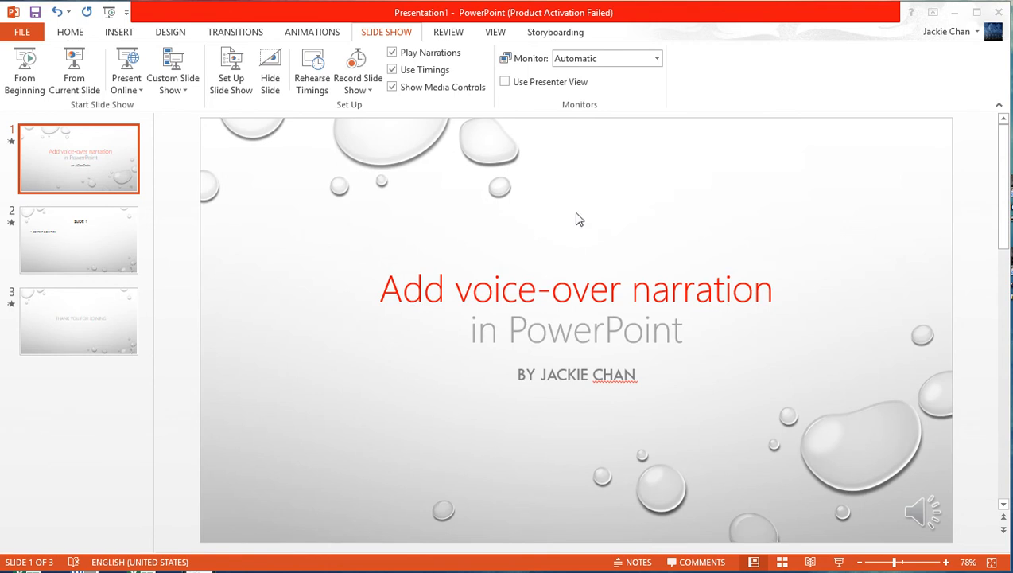
{"action": "mouse_move", "coordinate": [559, 220]}
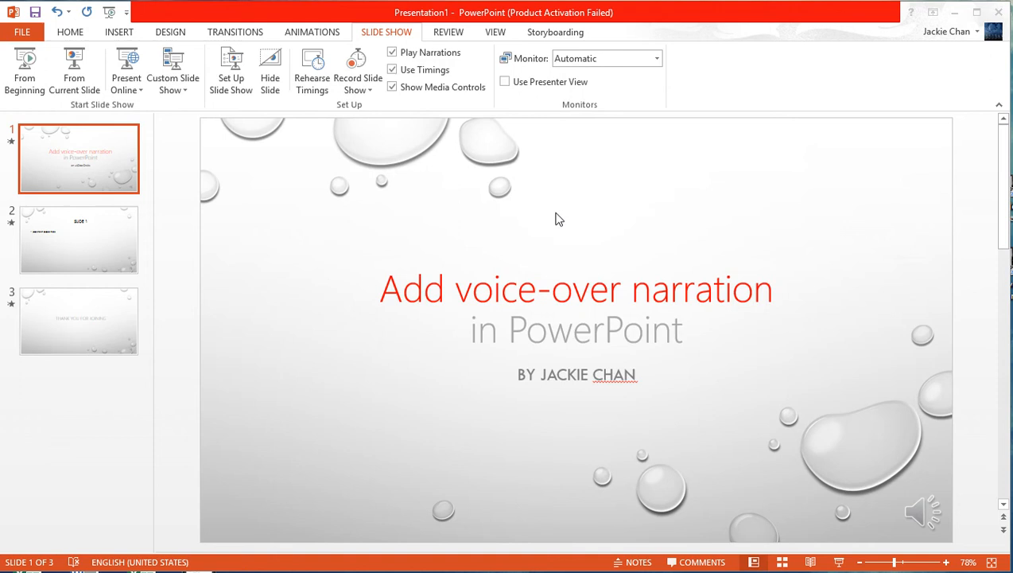
{"action": "mouse_move", "coordinate": [229, 93]}
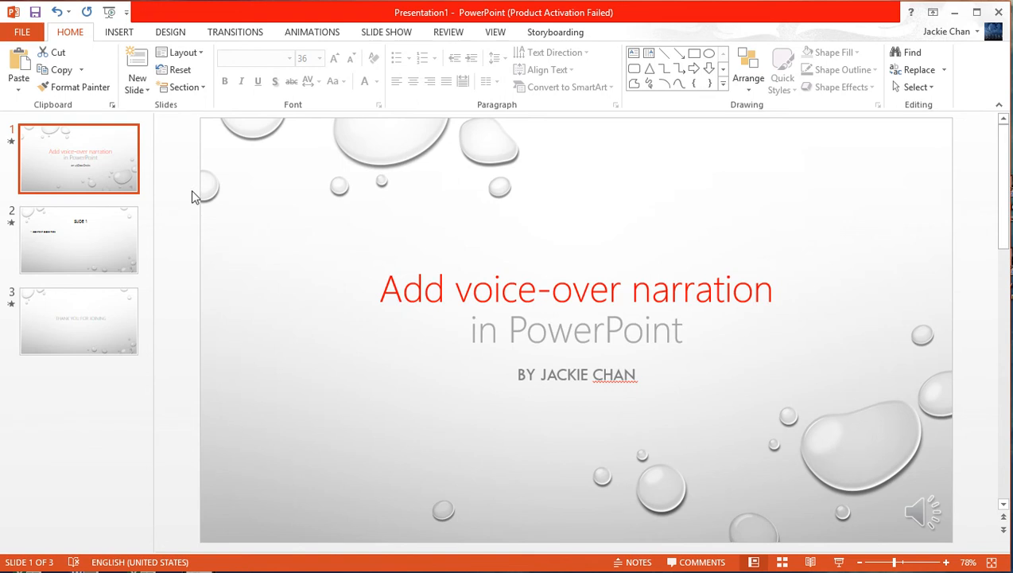
{"action": "mouse_move", "coordinate": [203, 205]}
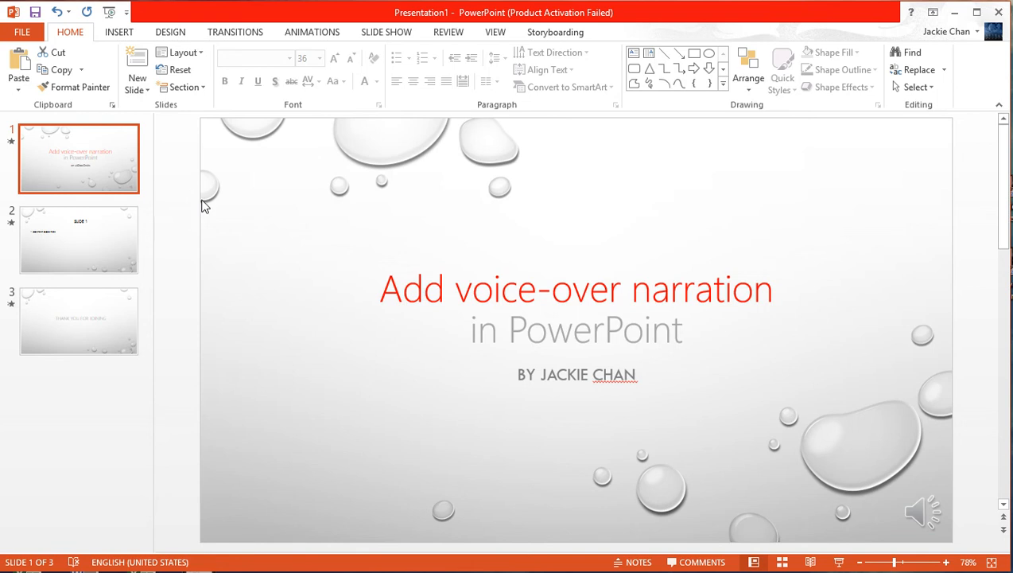
{"action": "mouse_move", "coordinate": [387, 32]}
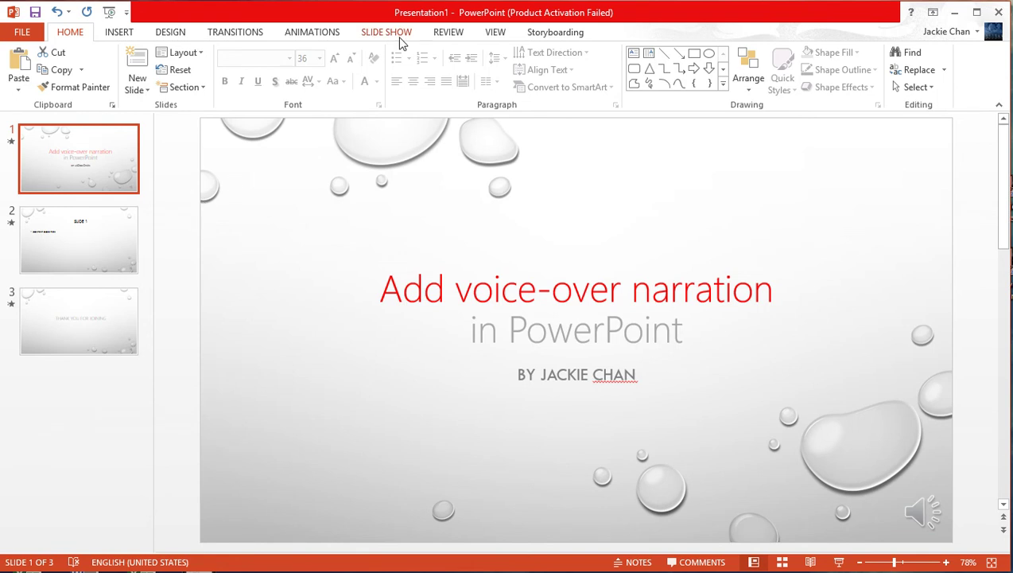
Step: Clear the recorded narrations on all slides from the Slide Show ribbon
{"action": "left_click", "coordinate": [387, 32]}
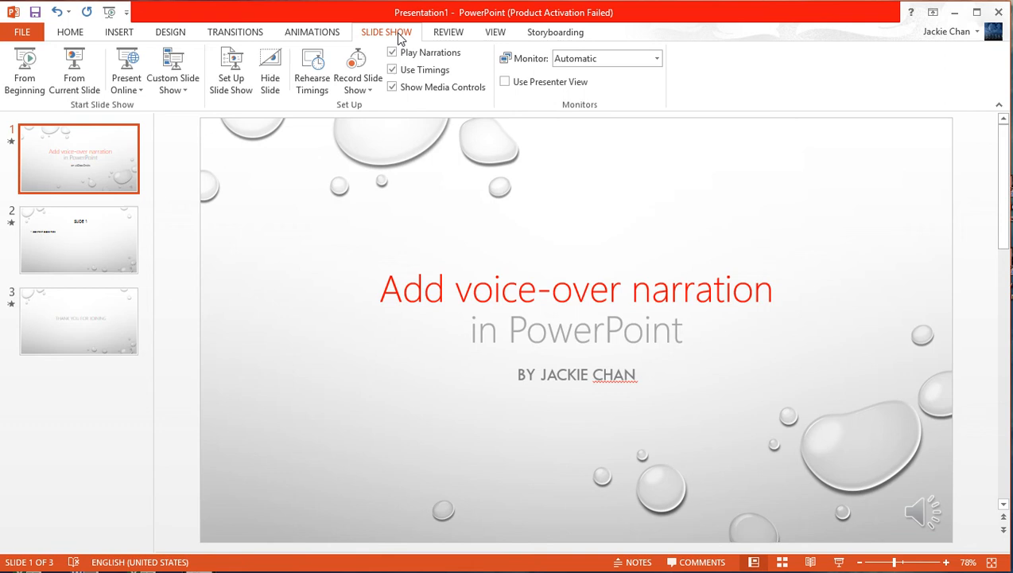
{"action": "mouse_move", "coordinate": [881, 522]}
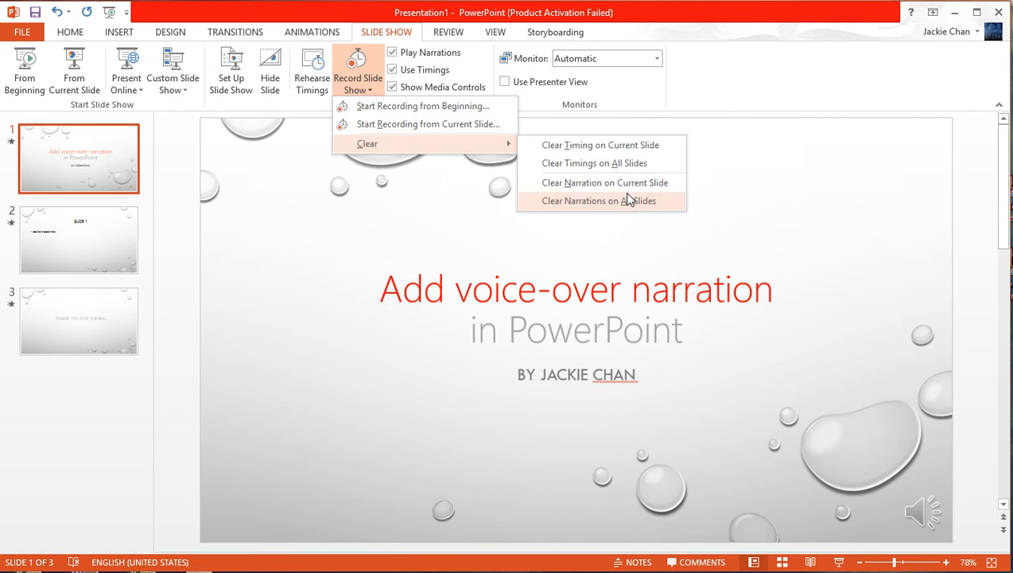
{"action": "mouse_move", "coordinate": [630, 205]}
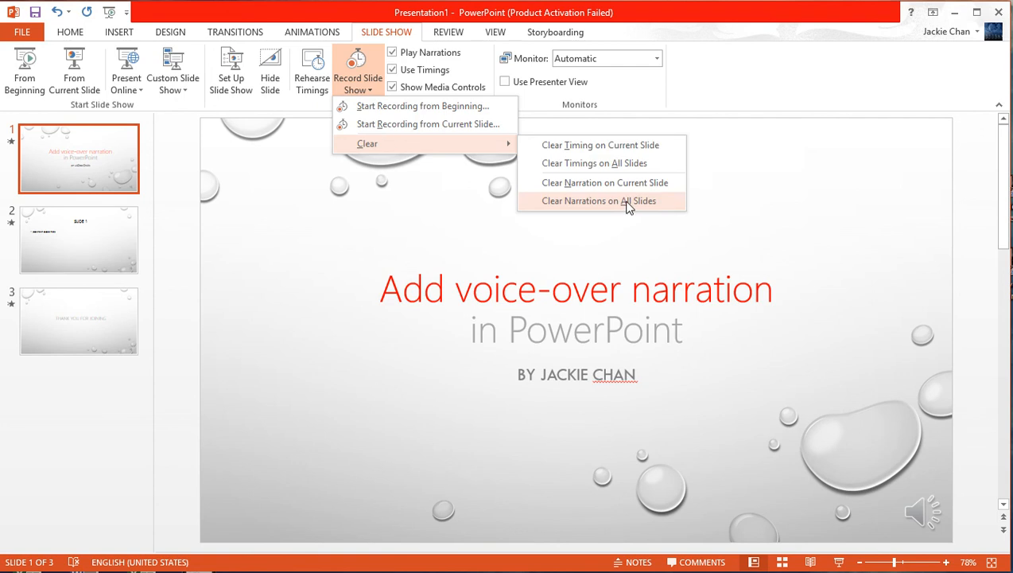
{"action": "mouse_move", "coordinate": [390, 143]}
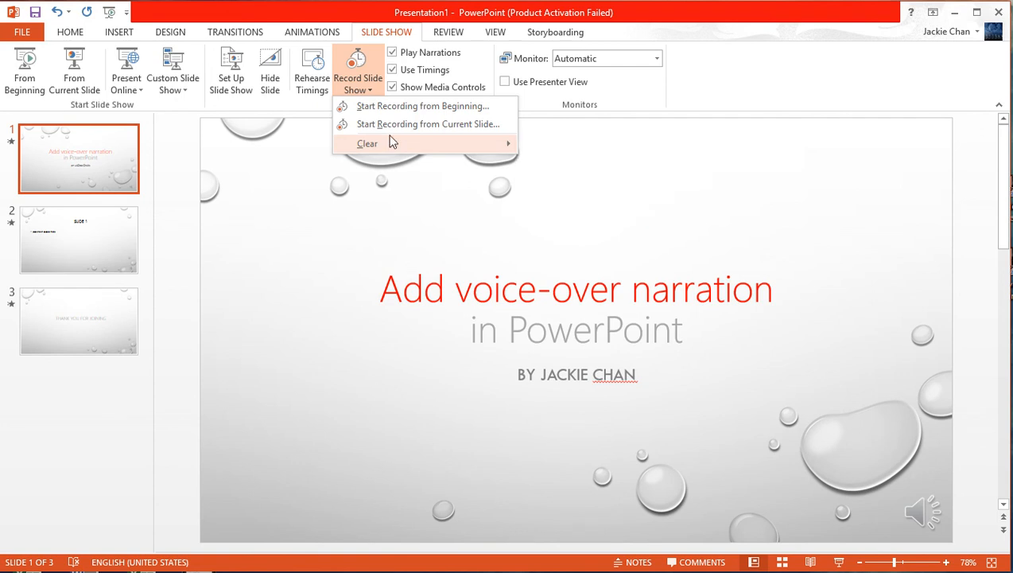
{"action": "mouse_move", "coordinate": [367, 144]}
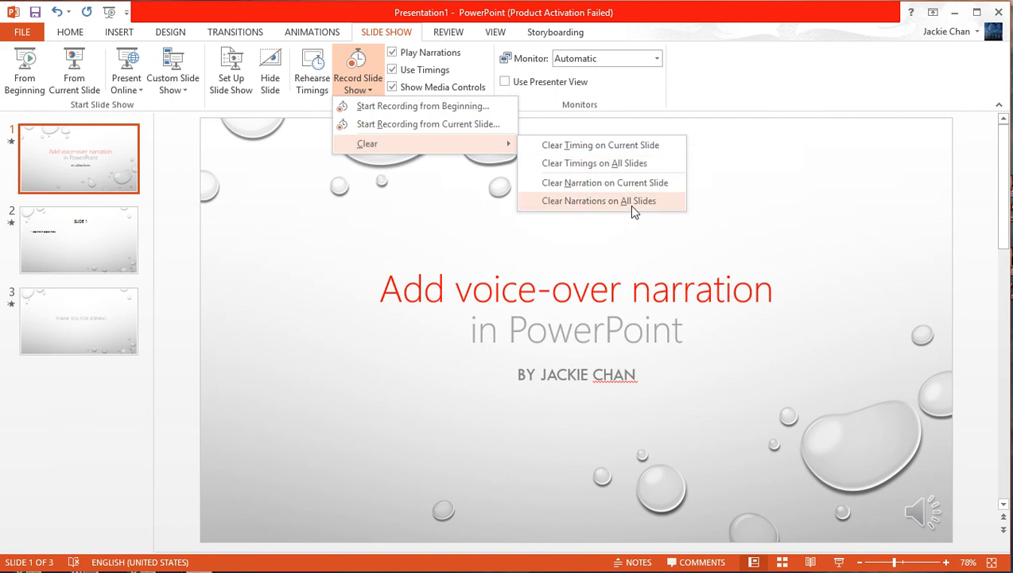
{"action": "left_click", "coordinate": [598, 200]}
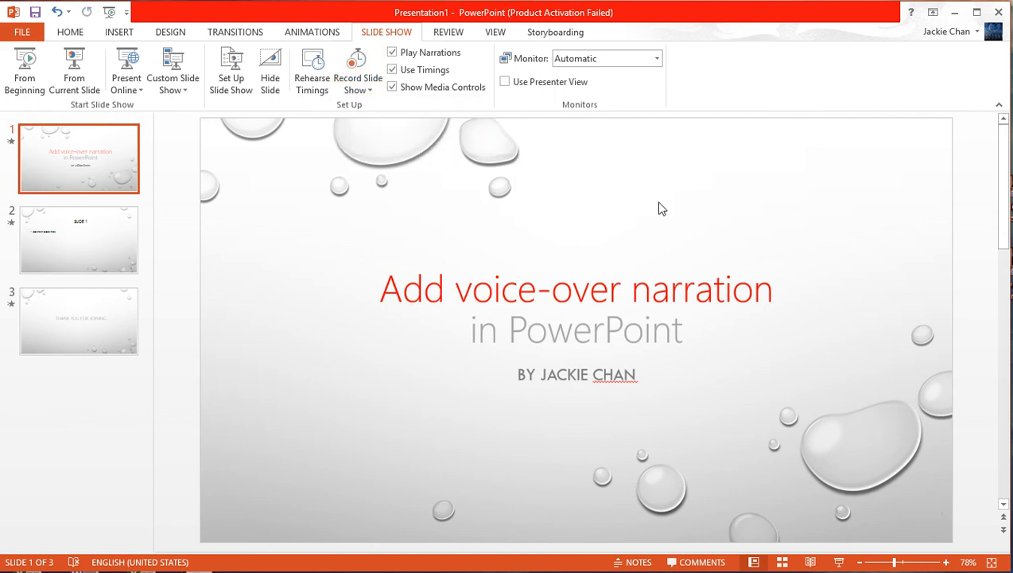
{"action": "mouse_move", "coordinate": [624, 229]}
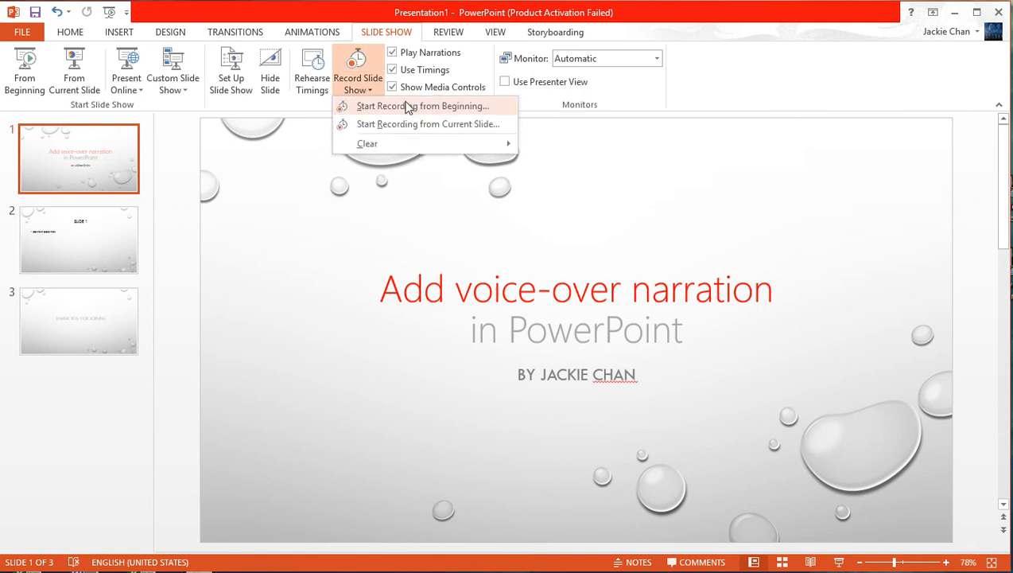
Step: Start recording the slide show from the beginning with timings and narrations enabled
{"action": "left_click", "coordinate": [422, 105]}
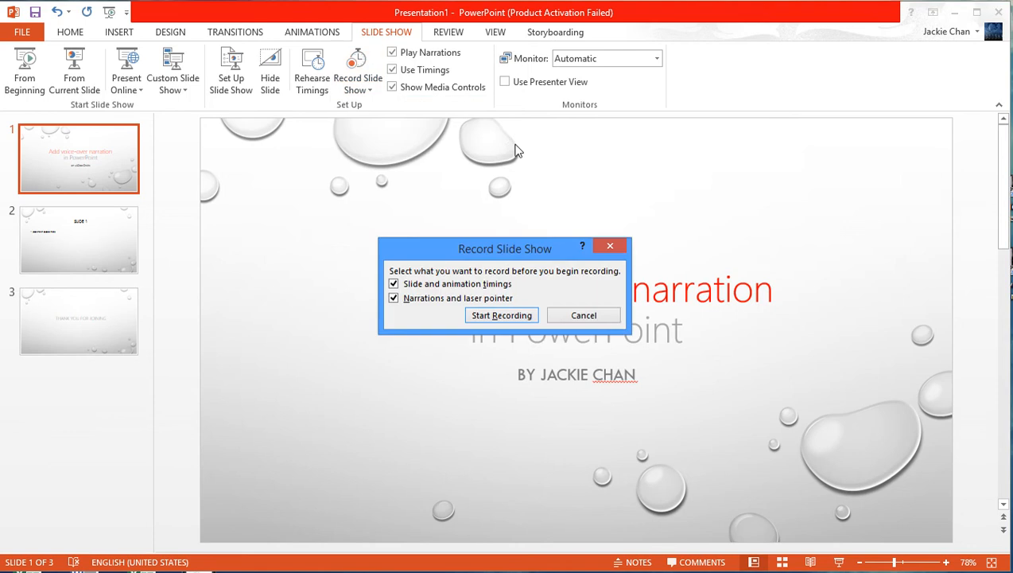
{"action": "mouse_move", "coordinate": [523, 334]}
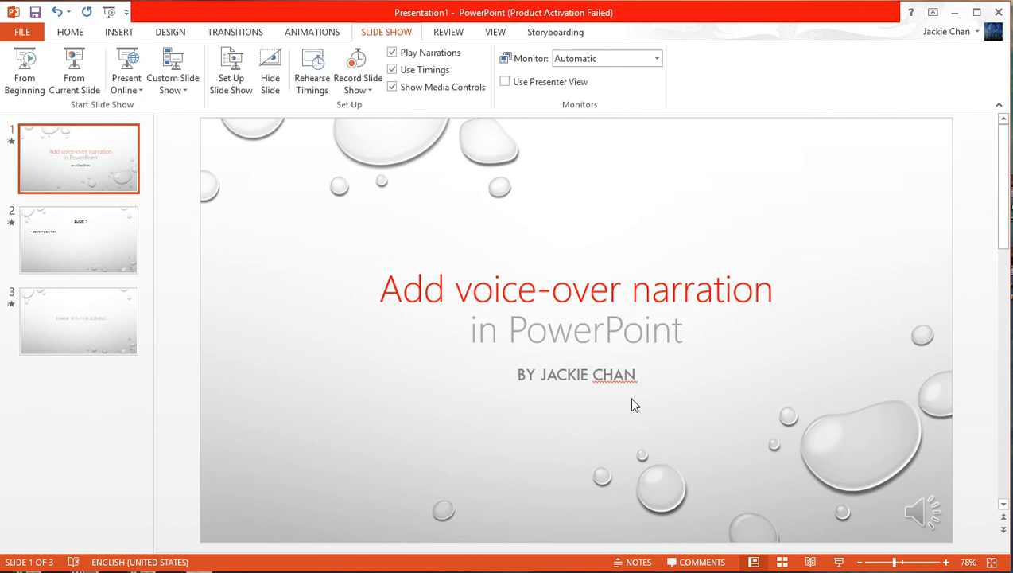
{"action": "mouse_move", "coordinate": [976, 562]}
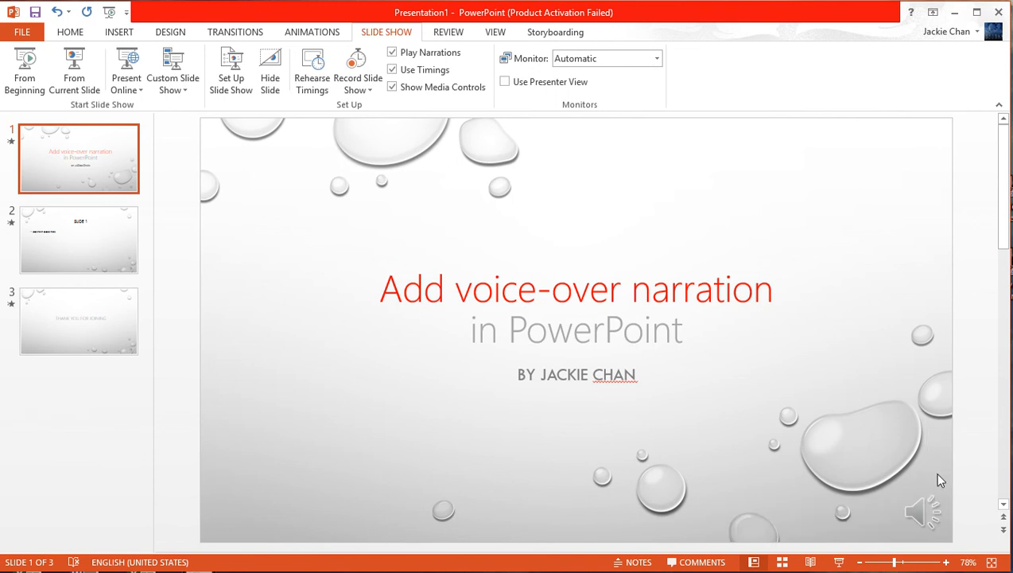
{"action": "mouse_move", "coordinate": [945, 463]}
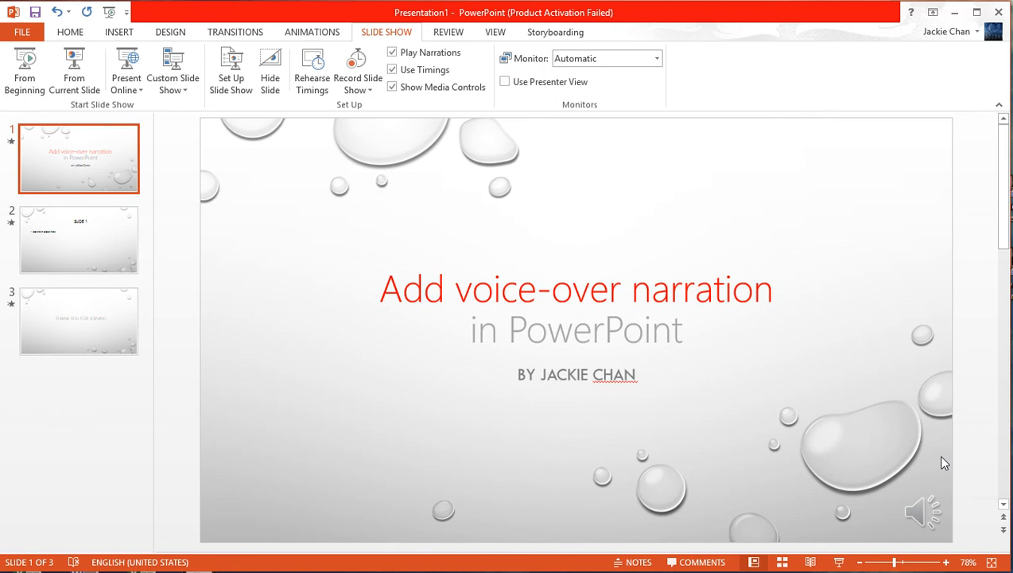
{"action": "mouse_move", "coordinate": [914, 470]}
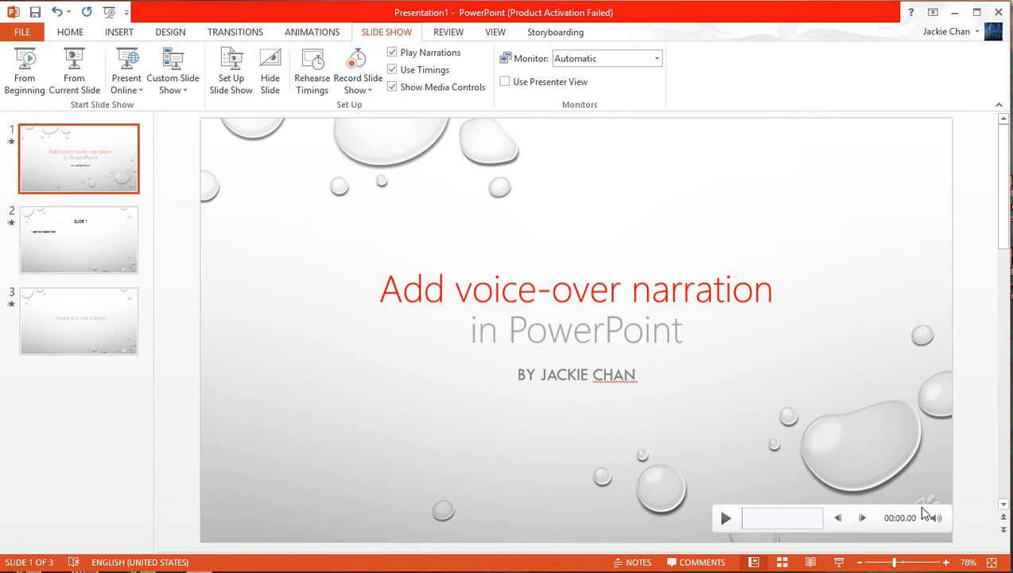
{"action": "mouse_move", "coordinate": [935, 519]}
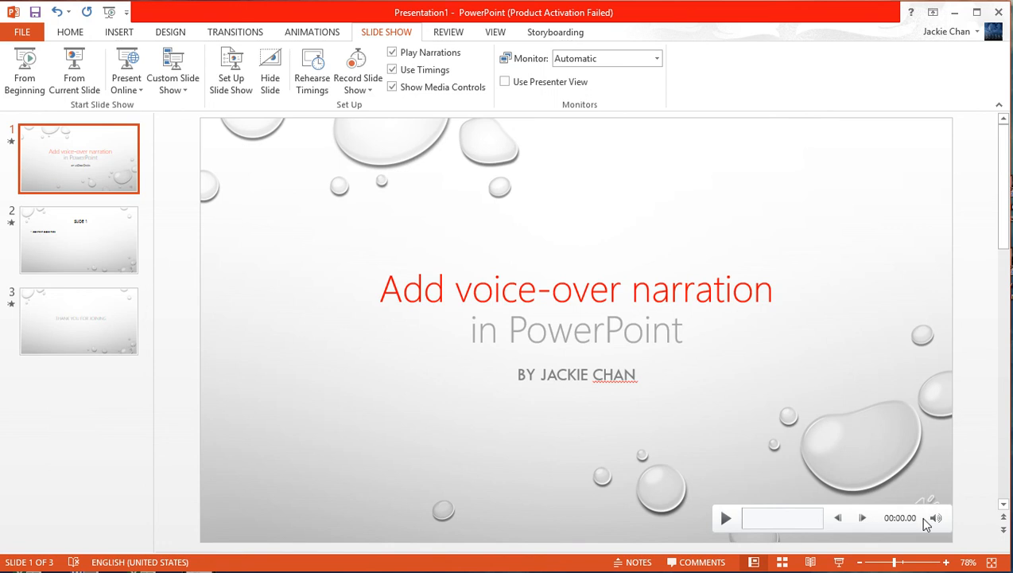
{"action": "mouse_move", "coordinate": [839, 517]}
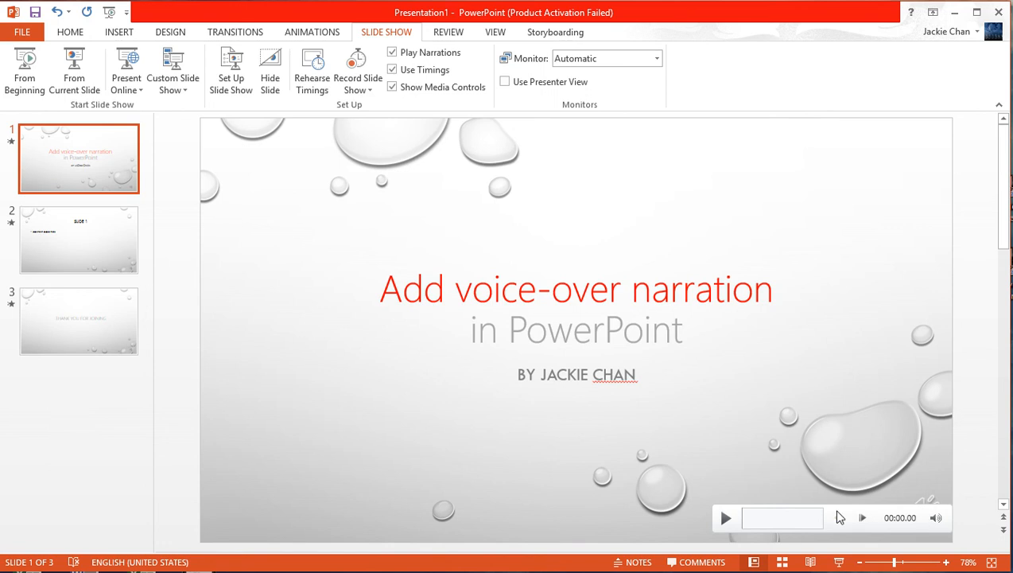
{"action": "mouse_move", "coordinate": [763, 519]}
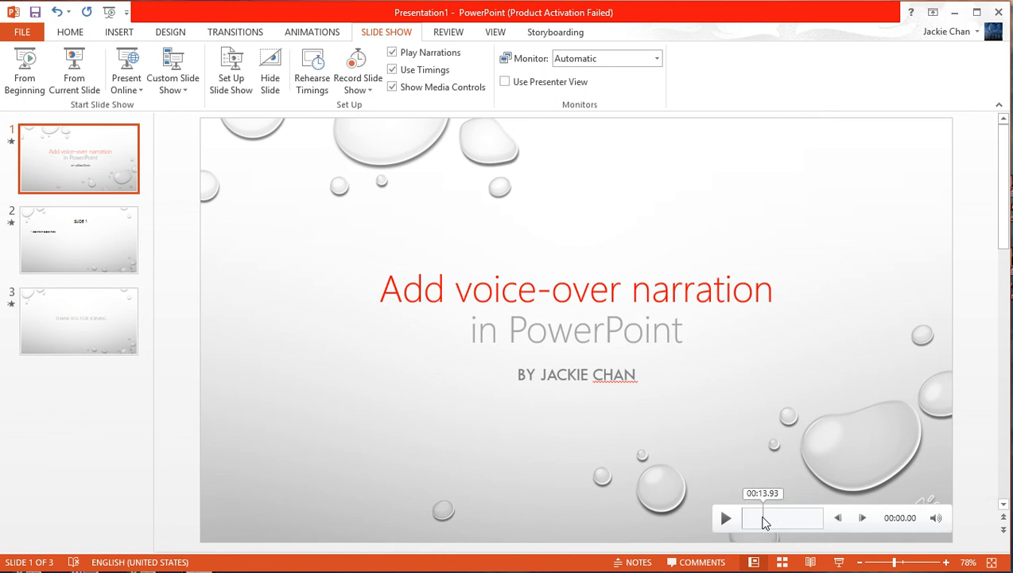
Step: Play and pause slide 1's narration clip, then go to the THANK YOU FOR JOINING slide
{"action": "left_click", "coordinate": [726, 519]}
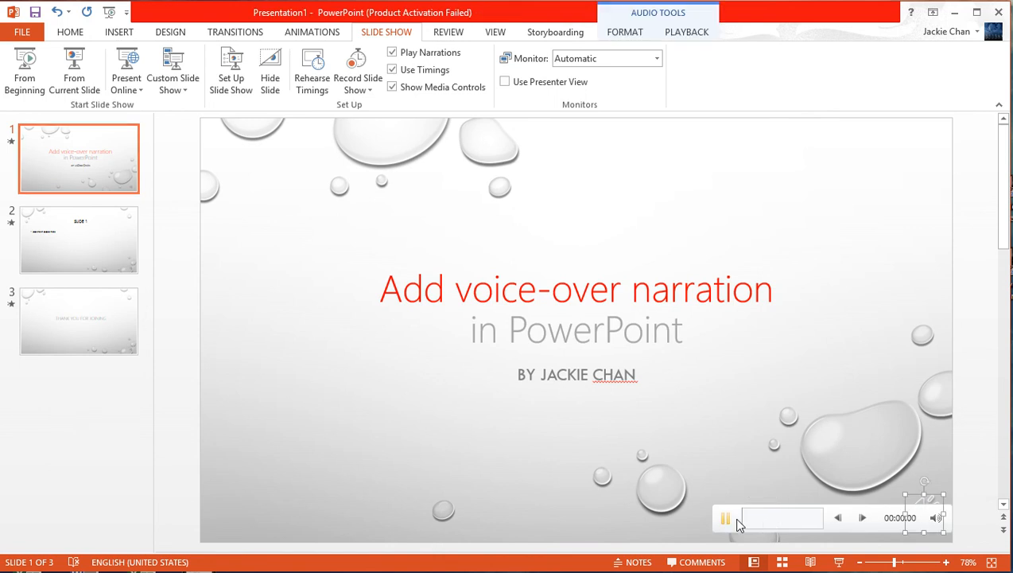
{"action": "mouse_move", "coordinate": [725, 518]}
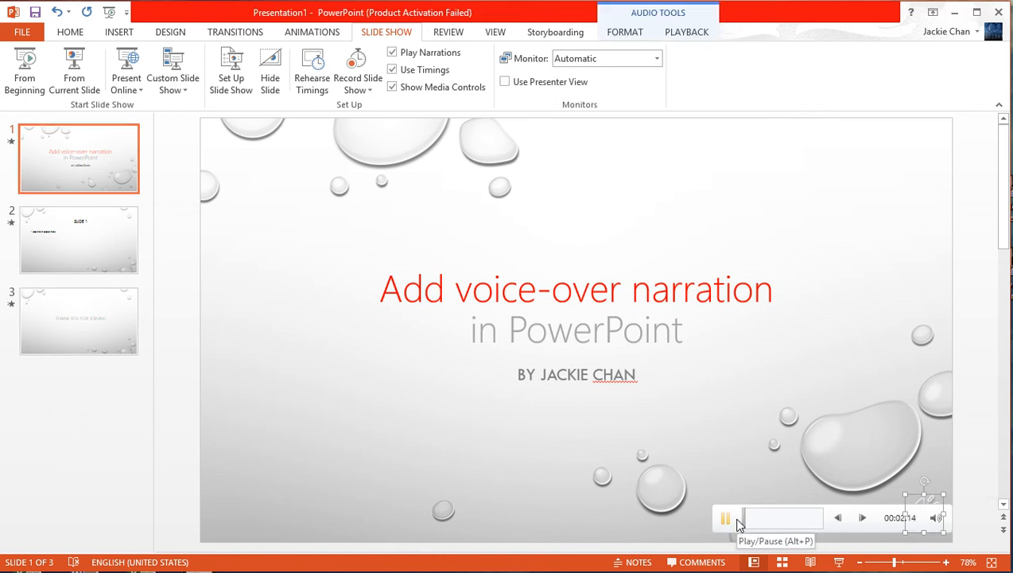
{"action": "left_click", "coordinate": [725, 519]}
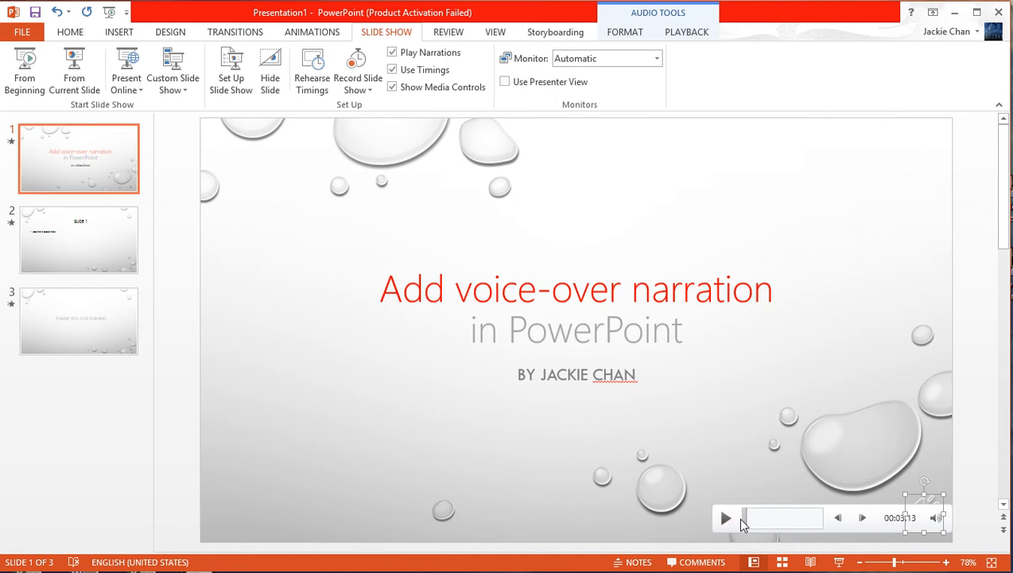
{"action": "mouse_move", "coordinate": [648, 387]}
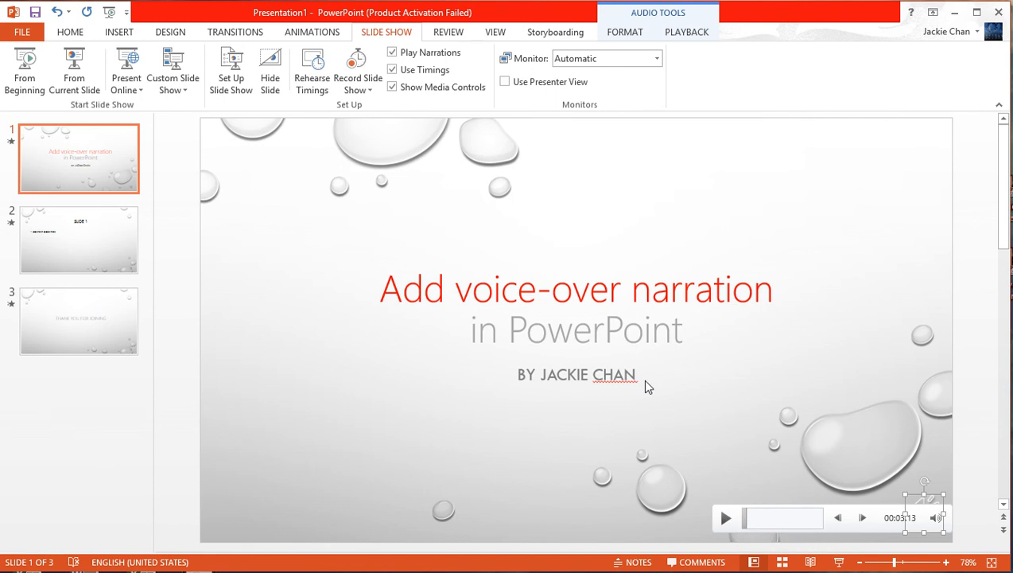
{"action": "left_click", "coordinate": [79, 321]}
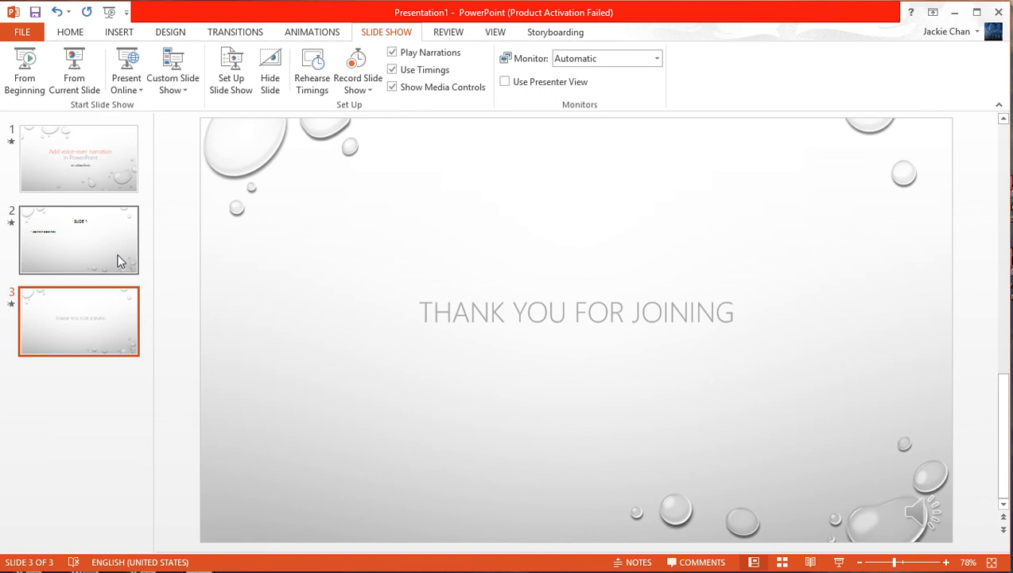
{"action": "mouse_move", "coordinate": [571, 292]}
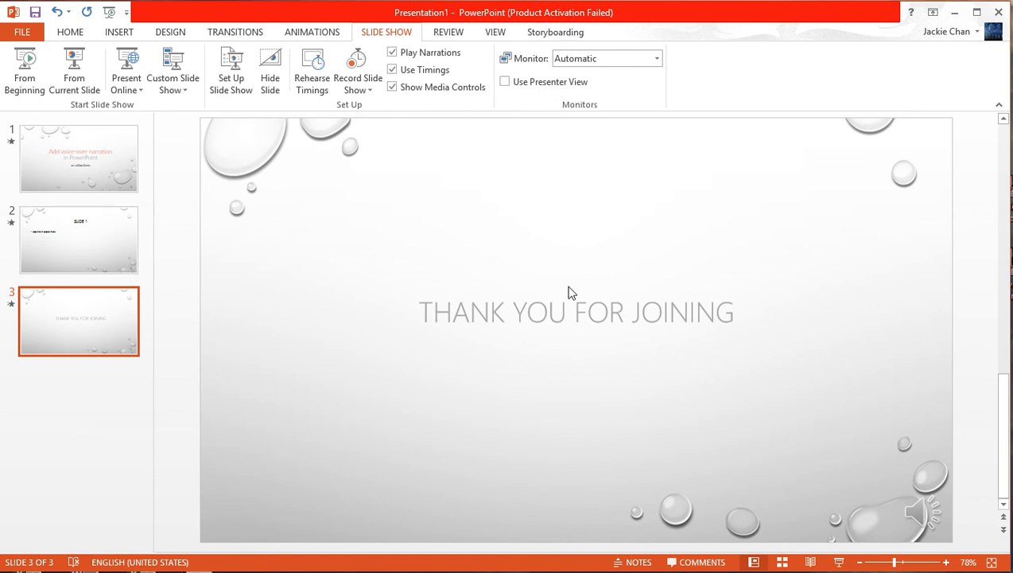
{"action": "mouse_move", "coordinate": [408, 111]}
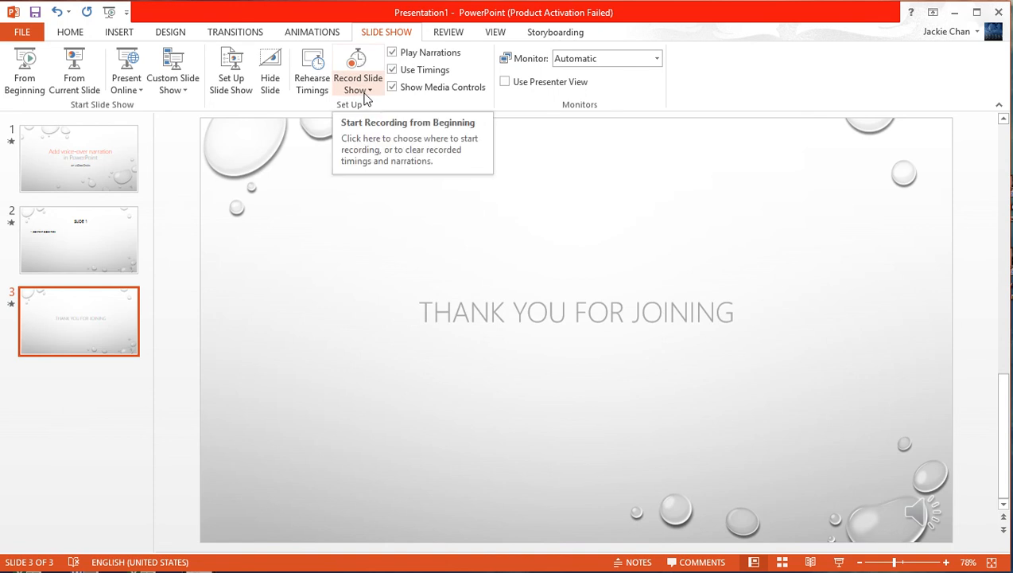
Step: Clear the narration on the current THANK YOU FOR JOINING slide only
{"action": "left_click", "coordinate": [357, 71]}
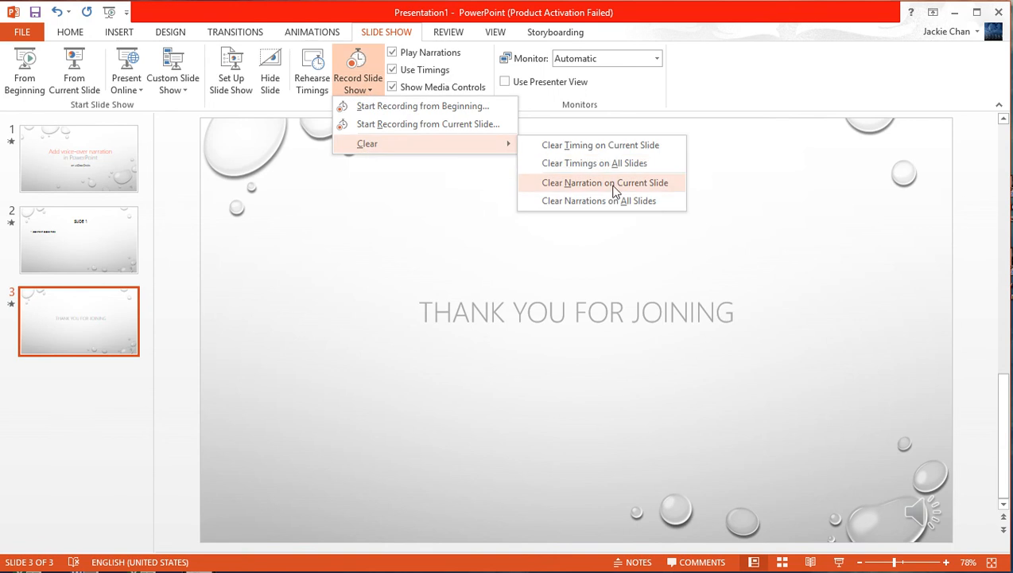
{"action": "mouse_move", "coordinate": [659, 188]}
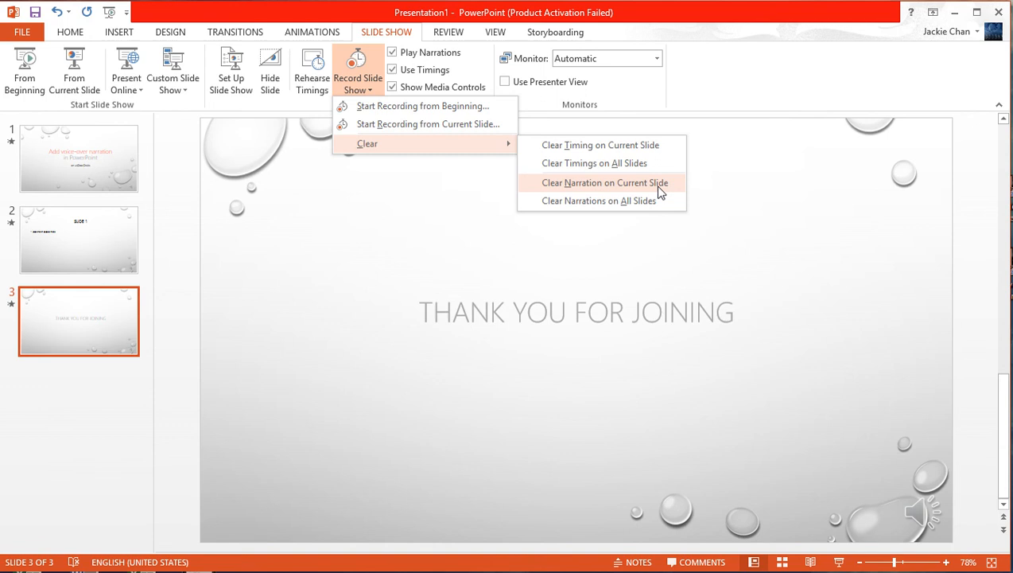
{"action": "left_click", "coordinate": [605, 181]}
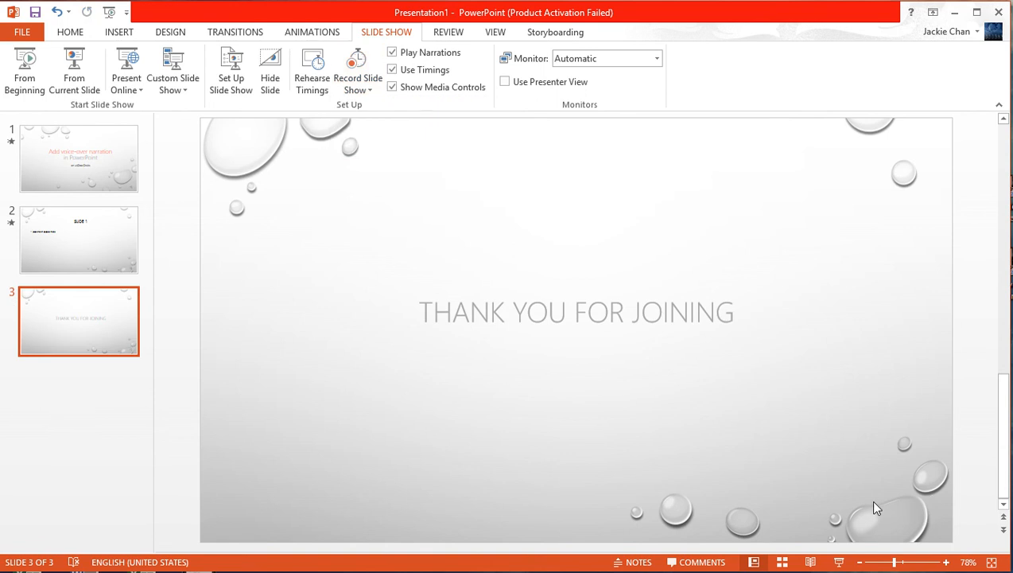
{"action": "mouse_move", "coordinate": [356, 140]}
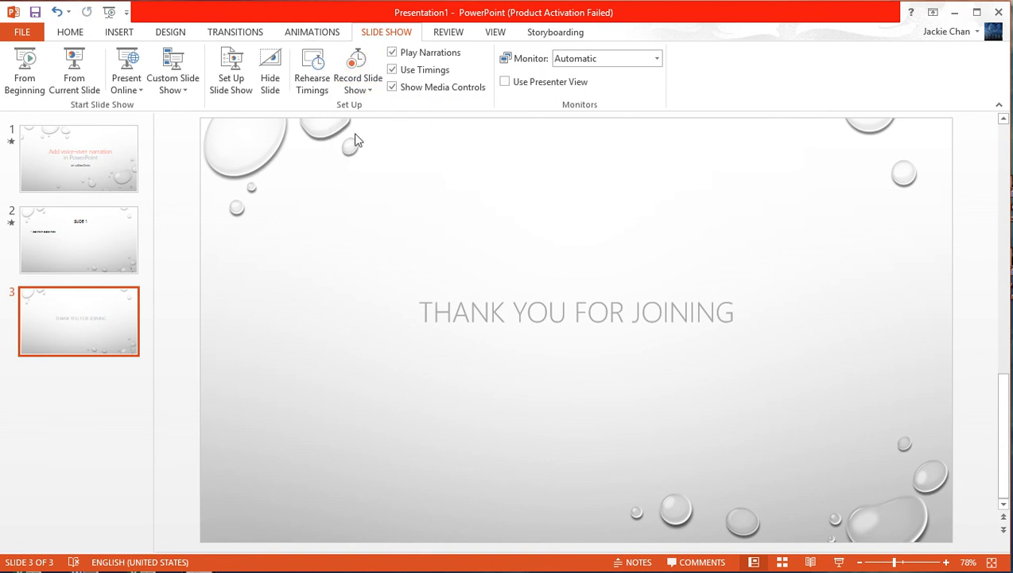
Step: Start recording narration and timing from the current slide
{"action": "left_click", "coordinate": [358, 72]}
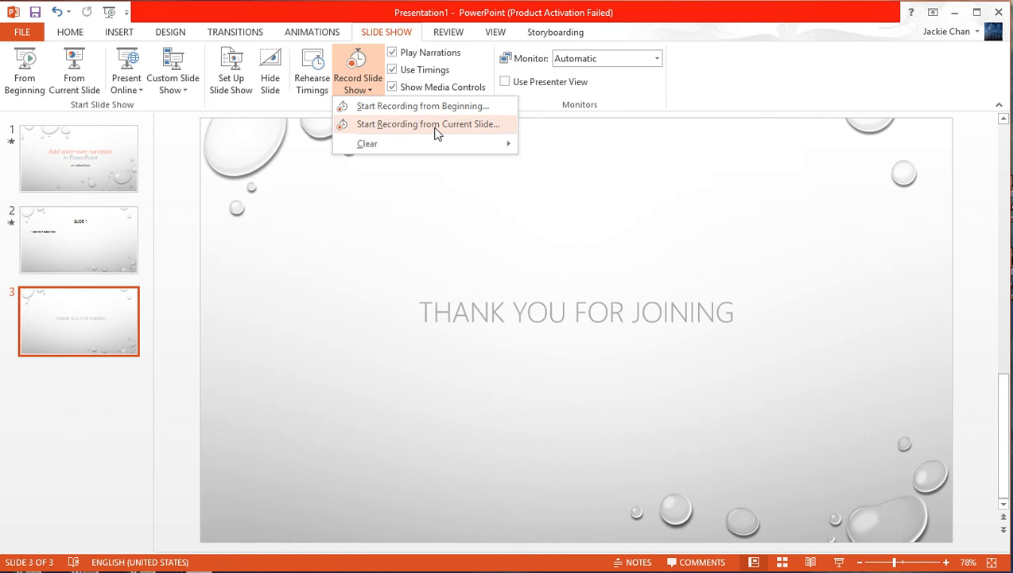
{"action": "left_click", "coordinate": [427, 124]}
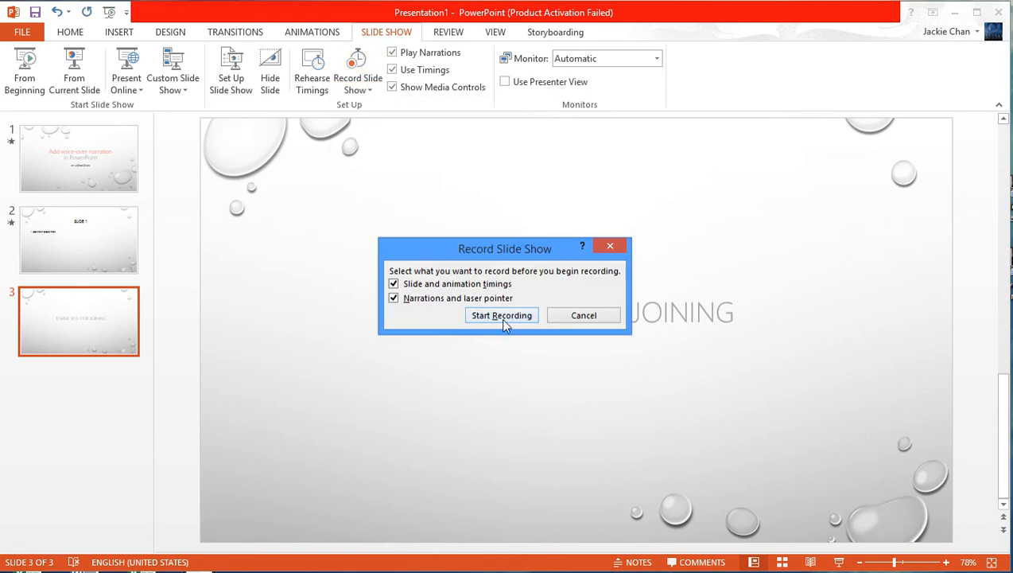
{"action": "left_click", "coordinate": [584, 315]}
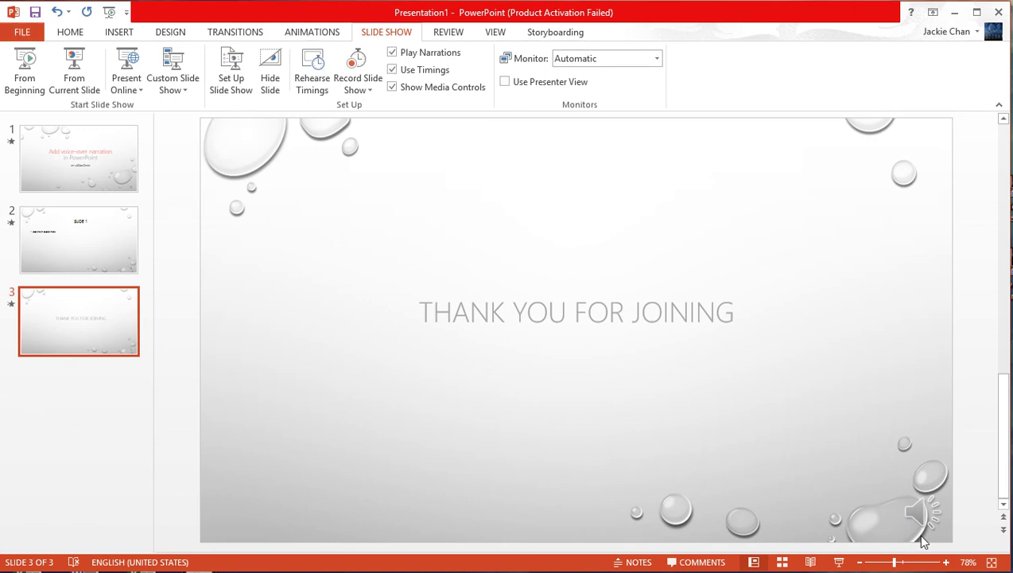
{"action": "left_click", "coordinate": [920, 512]}
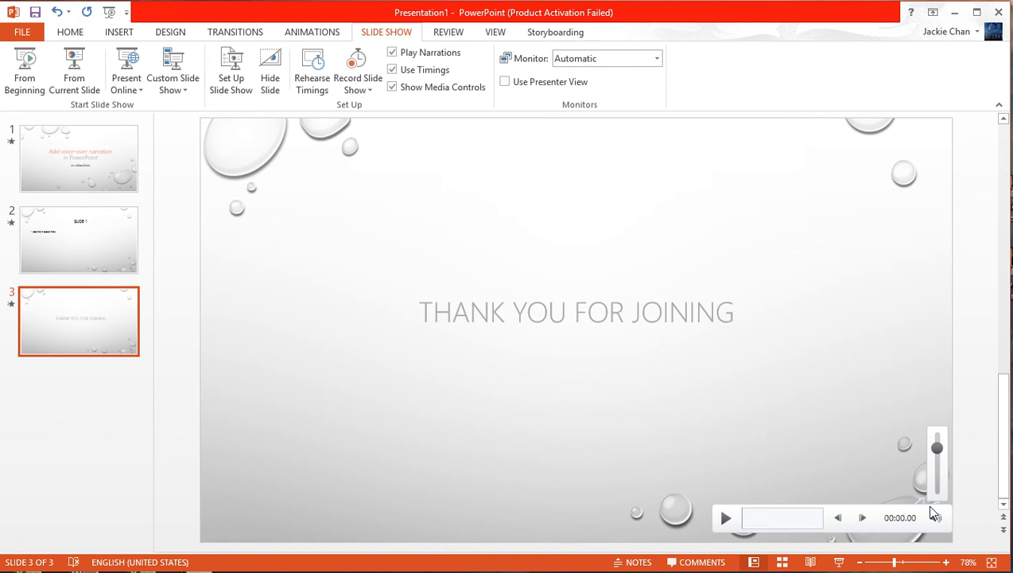
{"action": "mouse_move", "coordinate": [936, 519]}
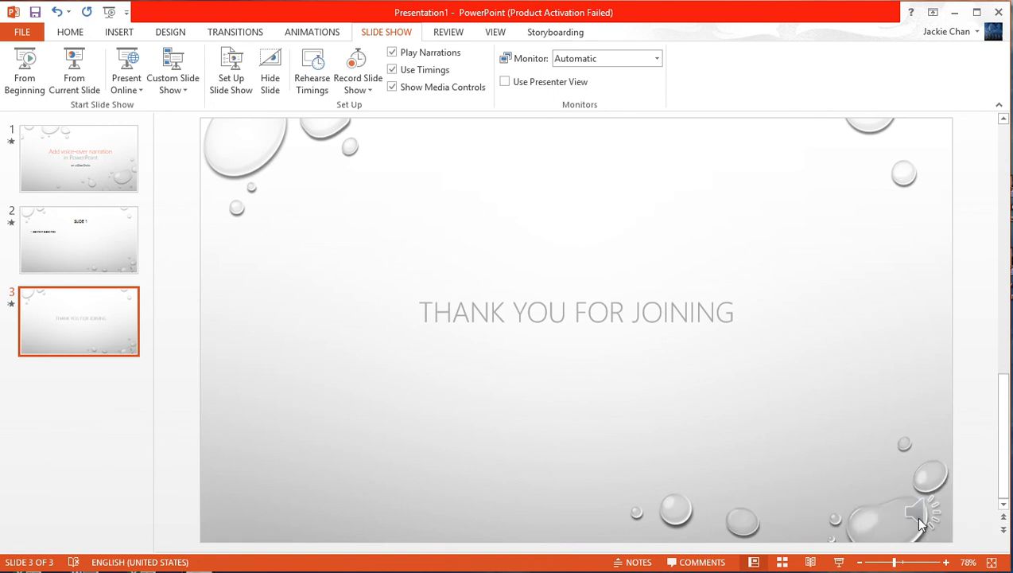
{"action": "left_click", "coordinate": [920, 512]}
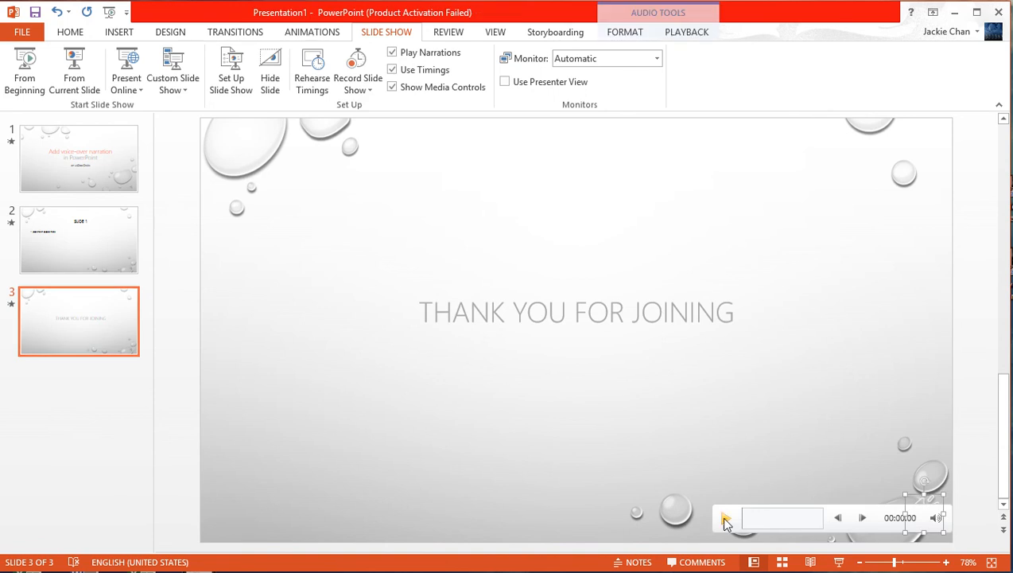
{"action": "left_click", "coordinate": [725, 519]}
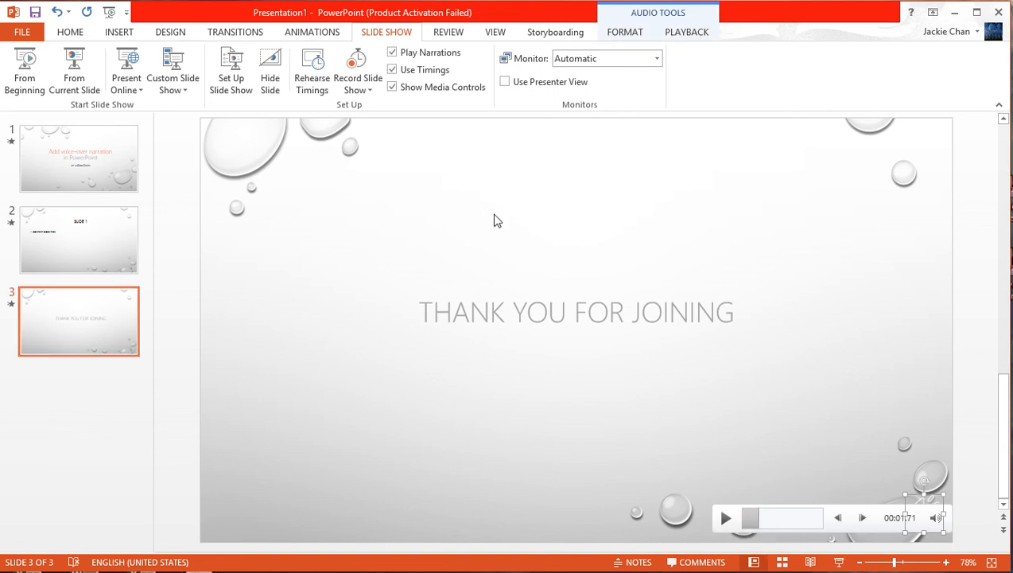
{"action": "left_click", "coordinate": [523, 162]}
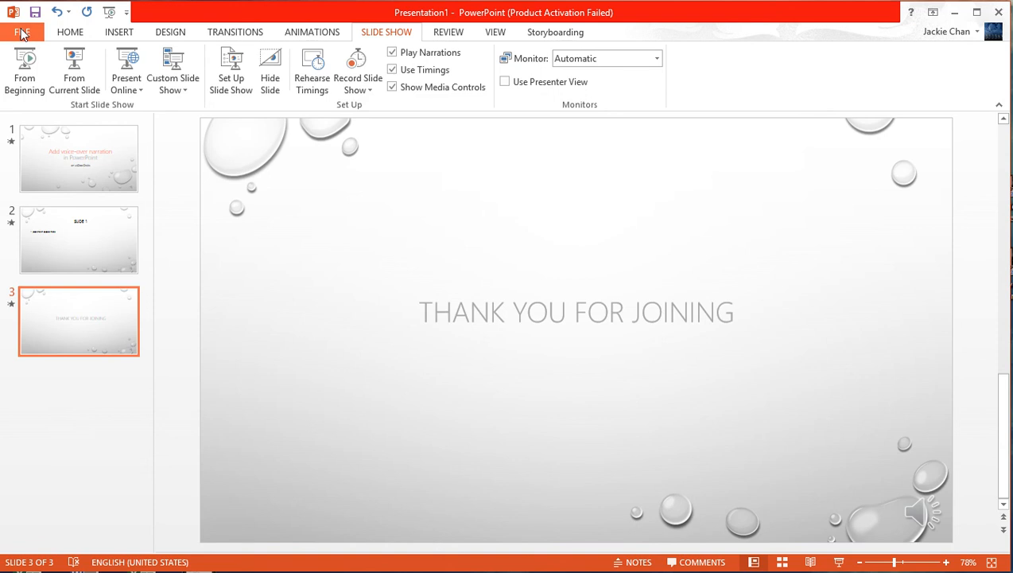
{"action": "mouse_move", "coordinate": [70, 32]}
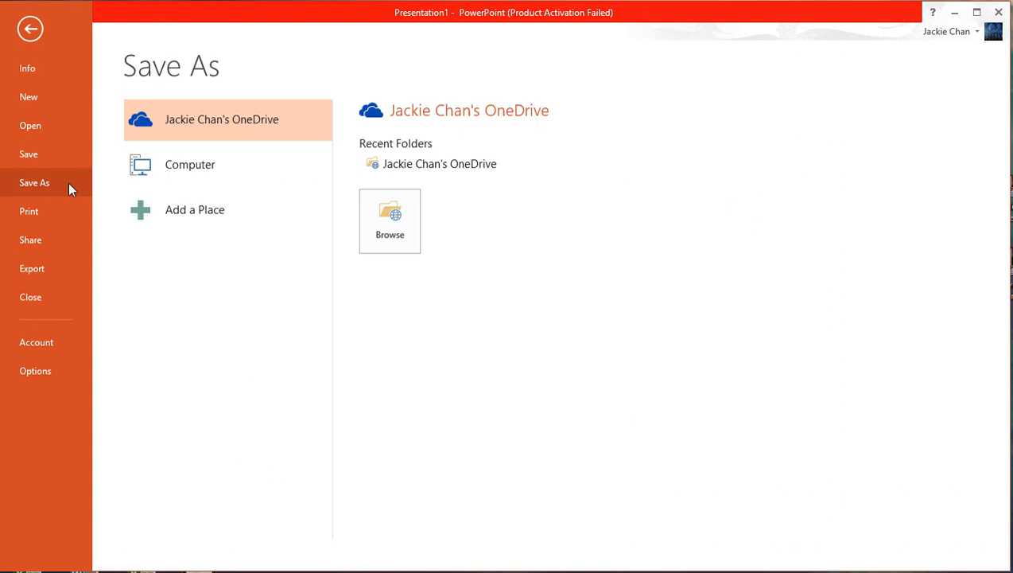
Step: Choose Computer and Browse to reach the Save As dialog
{"action": "left_click", "coordinate": [191, 164]}
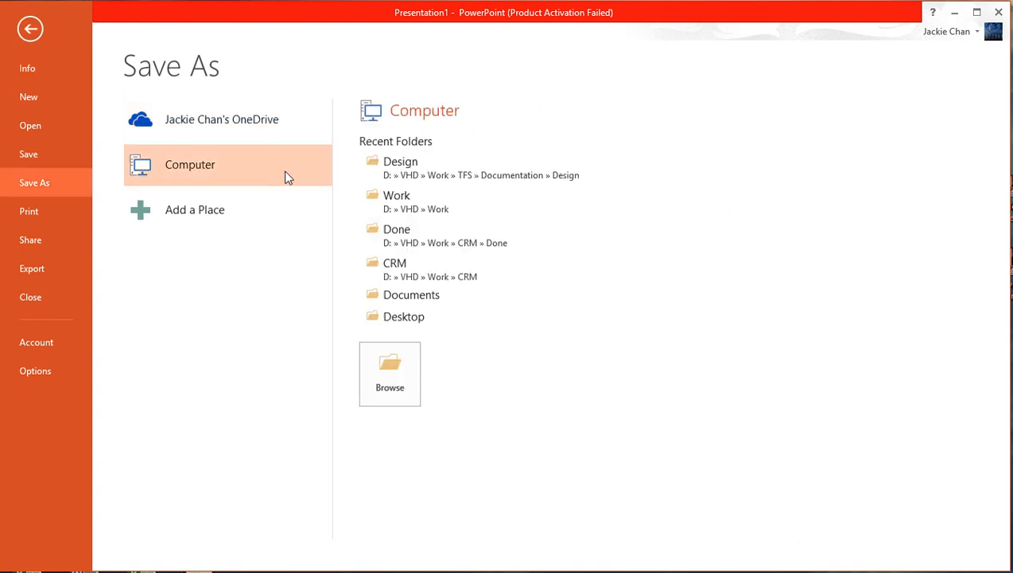
{"action": "mouse_move", "coordinate": [389, 374]}
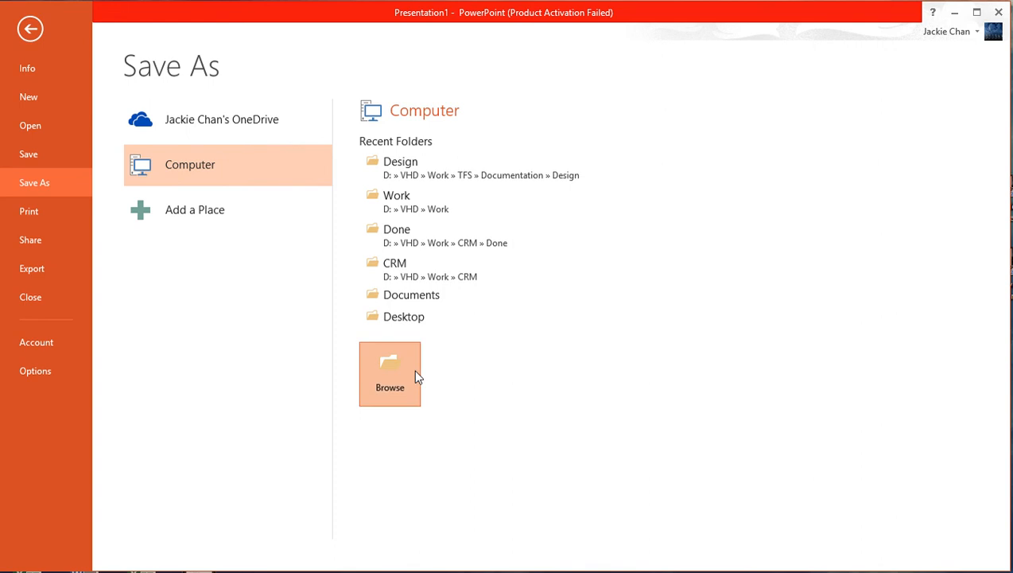
{"action": "left_click", "coordinate": [390, 374]}
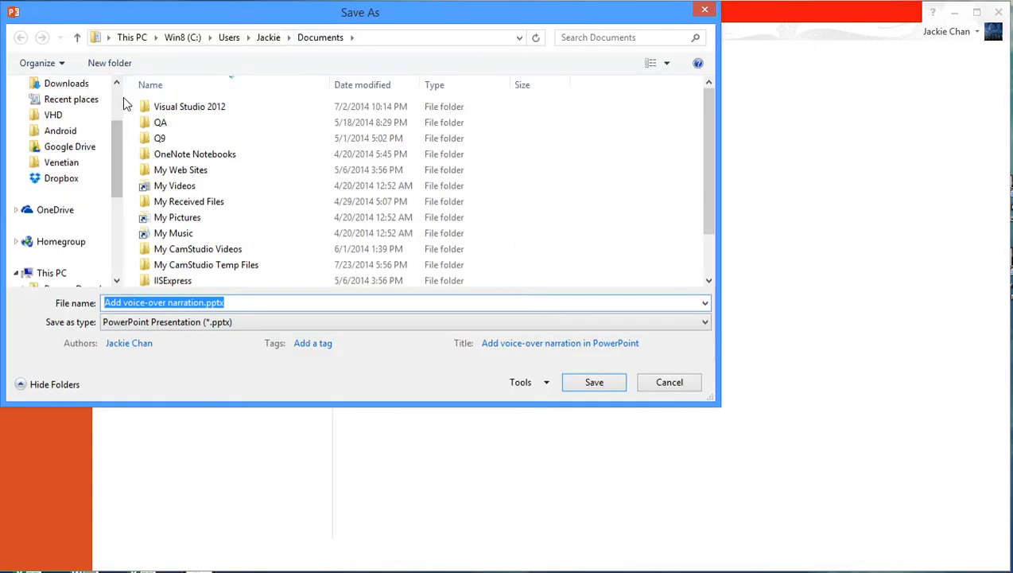
Step: Point Save As to the Desktop and rename the file to demo
{"action": "left_click", "coordinate": [61, 152]}
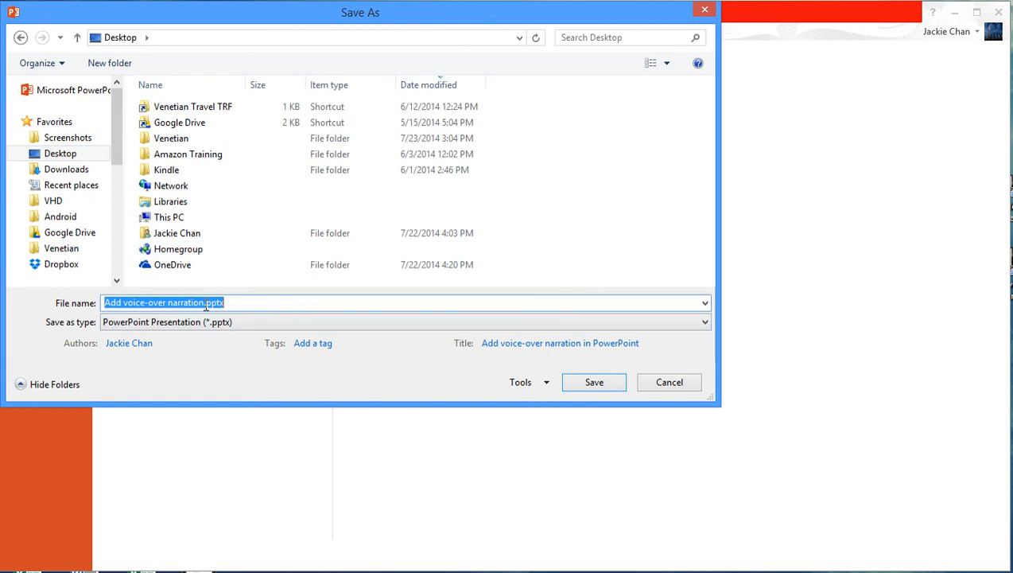
{"action": "left_click", "coordinate": [204, 302]}
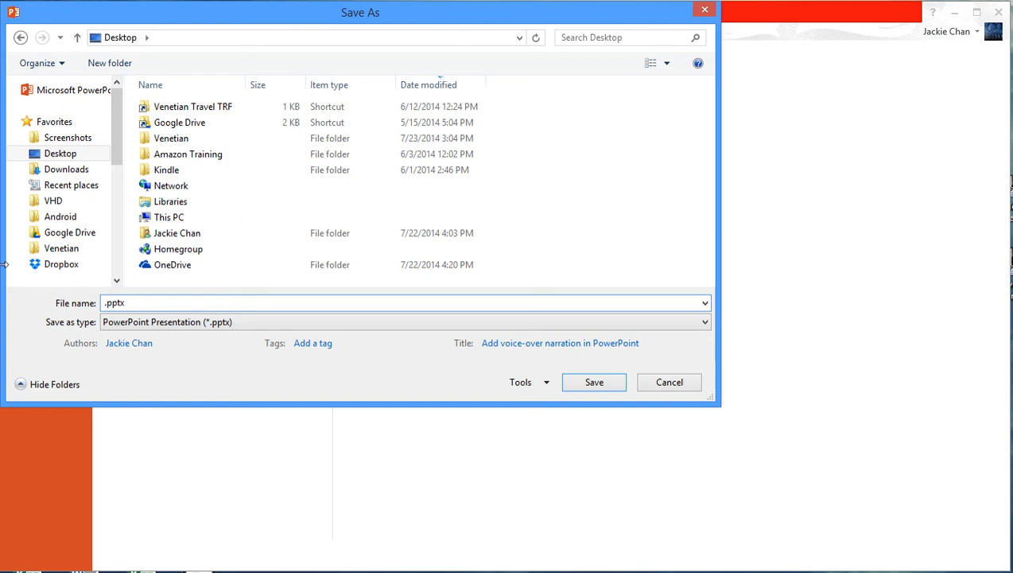
{"action": "type", "text": "demo"}
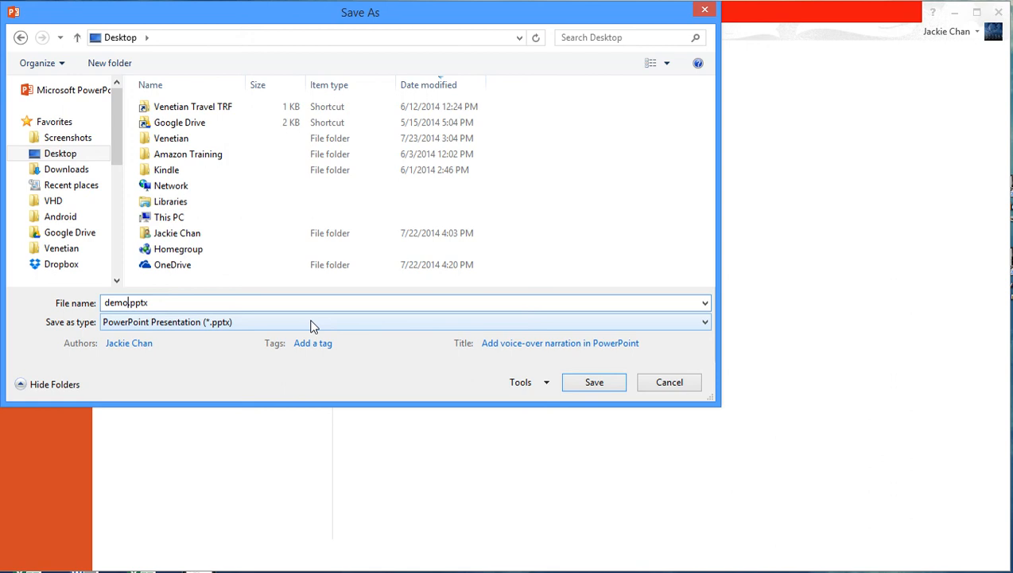
{"action": "mouse_move", "coordinate": [236, 334]}
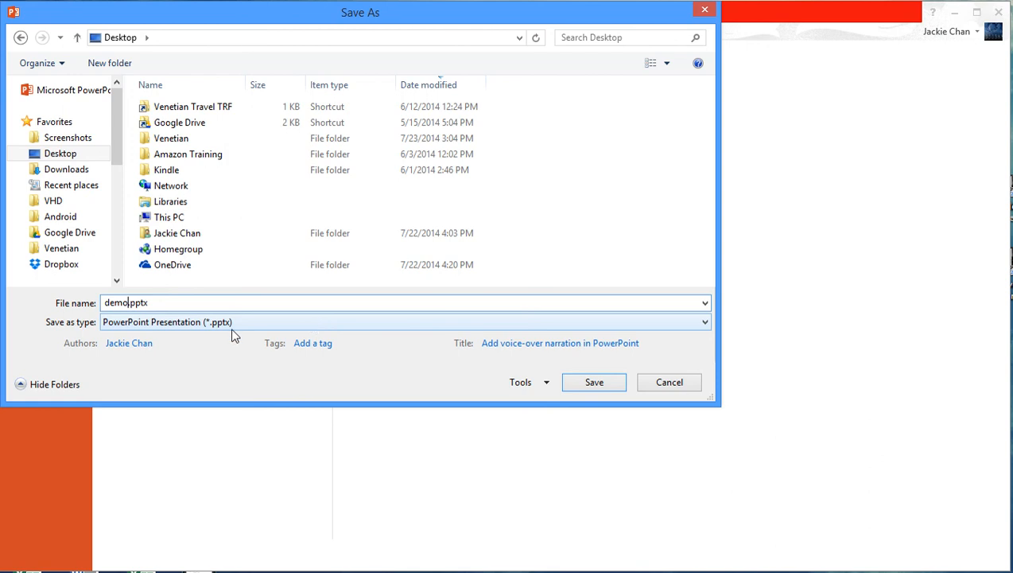
{"action": "mouse_move", "coordinate": [246, 328]}
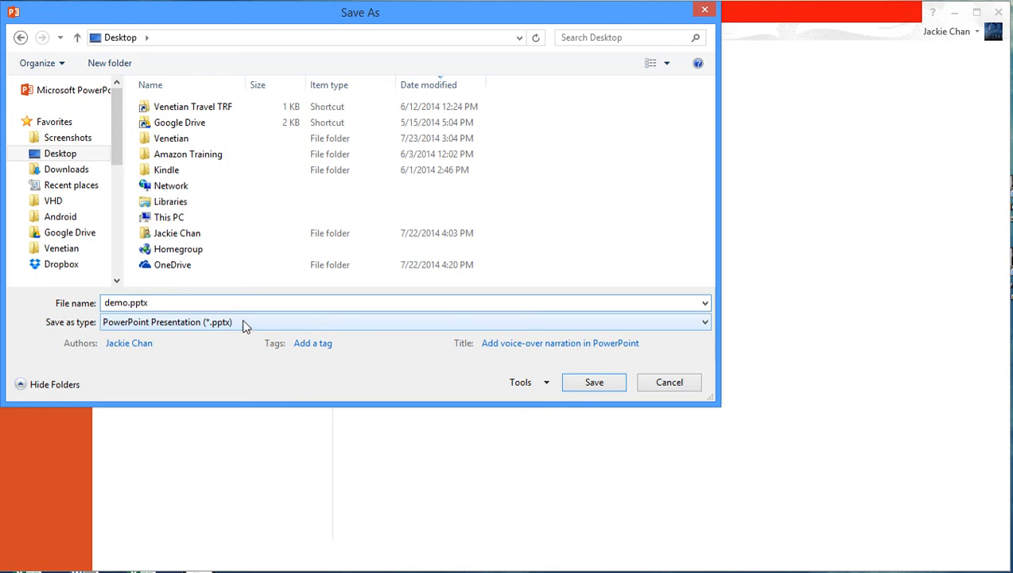
Step: Save the presentation as MPEG-4 Video, exporting demo.mp4 to the Desktop
{"action": "left_click", "coordinate": [700, 321]}
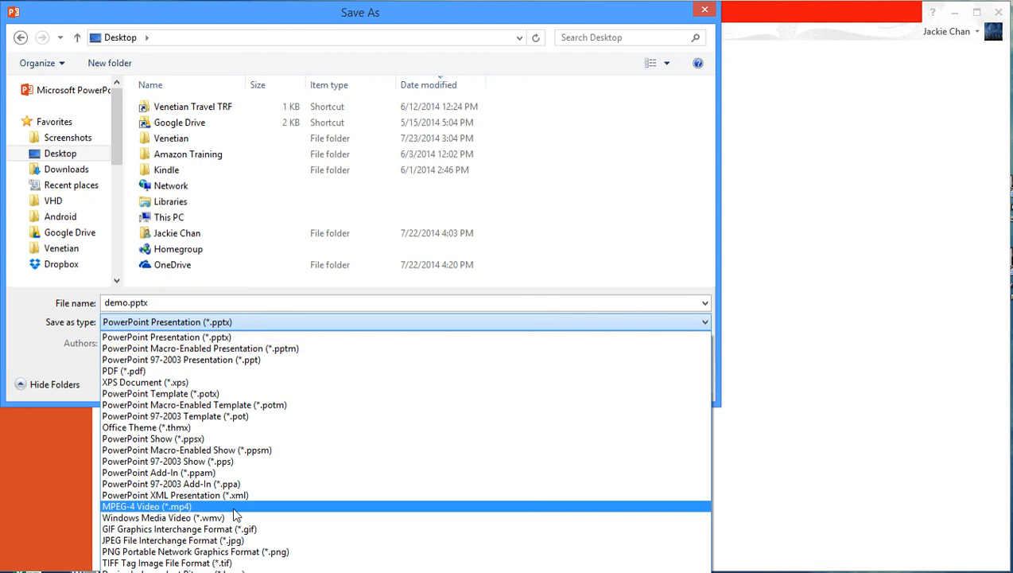
{"action": "mouse_move", "coordinate": [188, 516]}
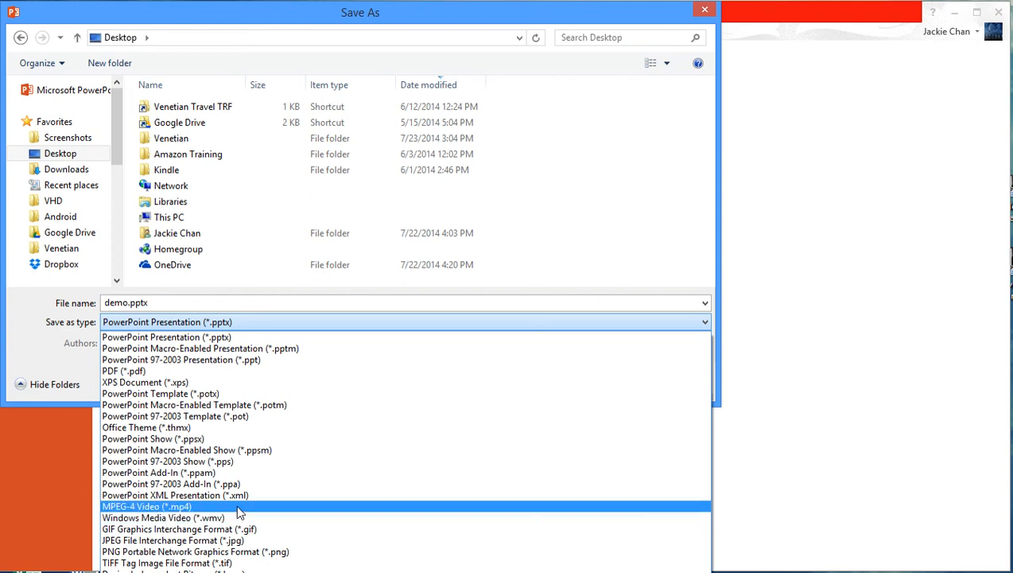
{"action": "left_click", "coordinate": [147, 506]}
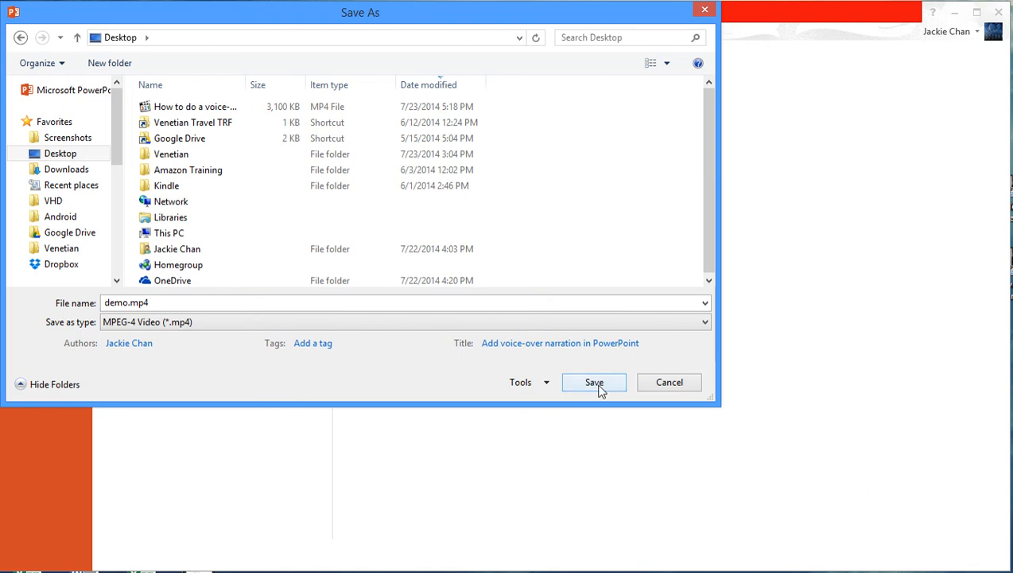
{"action": "left_click", "coordinate": [595, 382]}
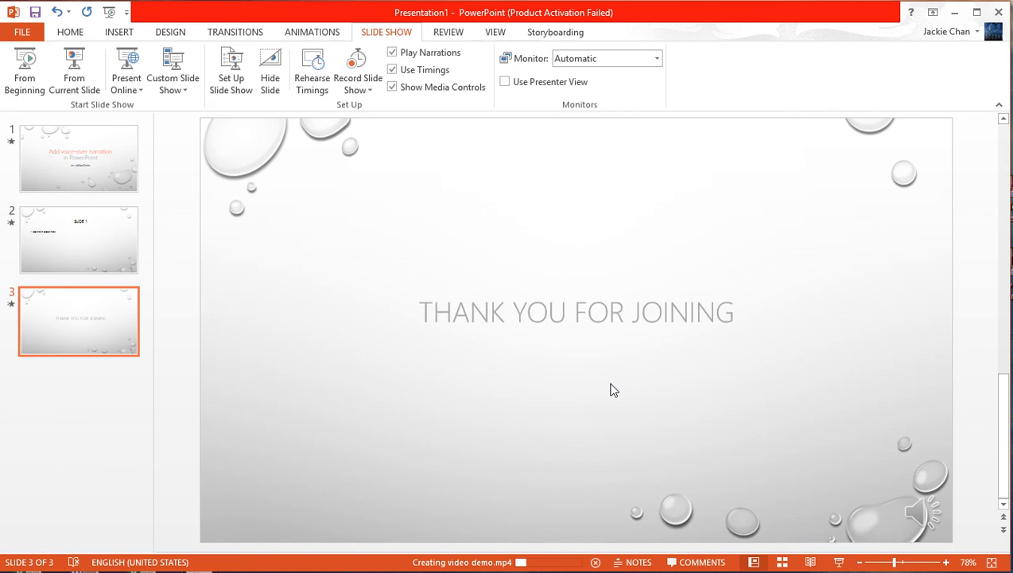
{"action": "mouse_move", "coordinate": [512, 397]}
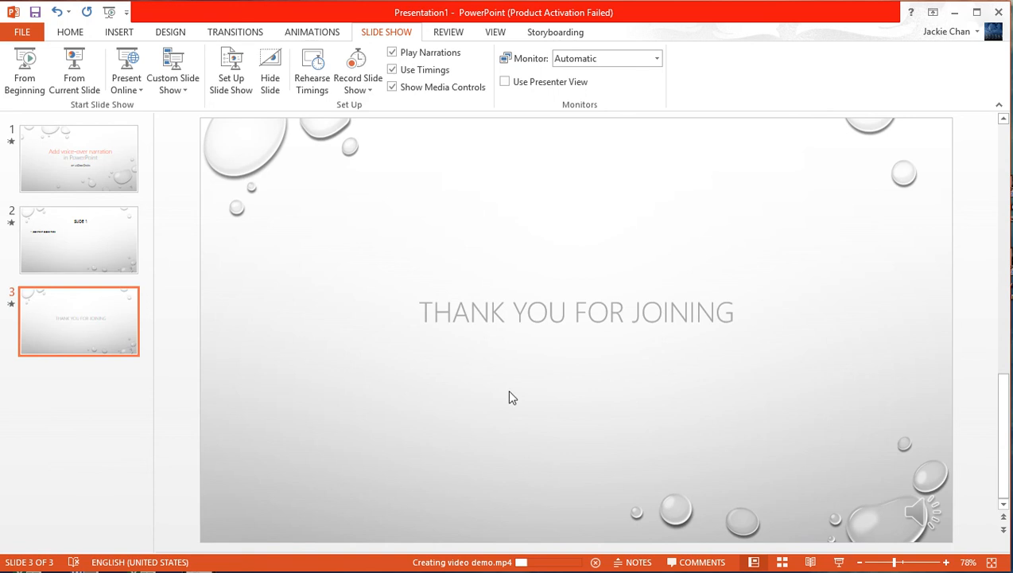
{"action": "mouse_move", "coordinate": [473, 554]}
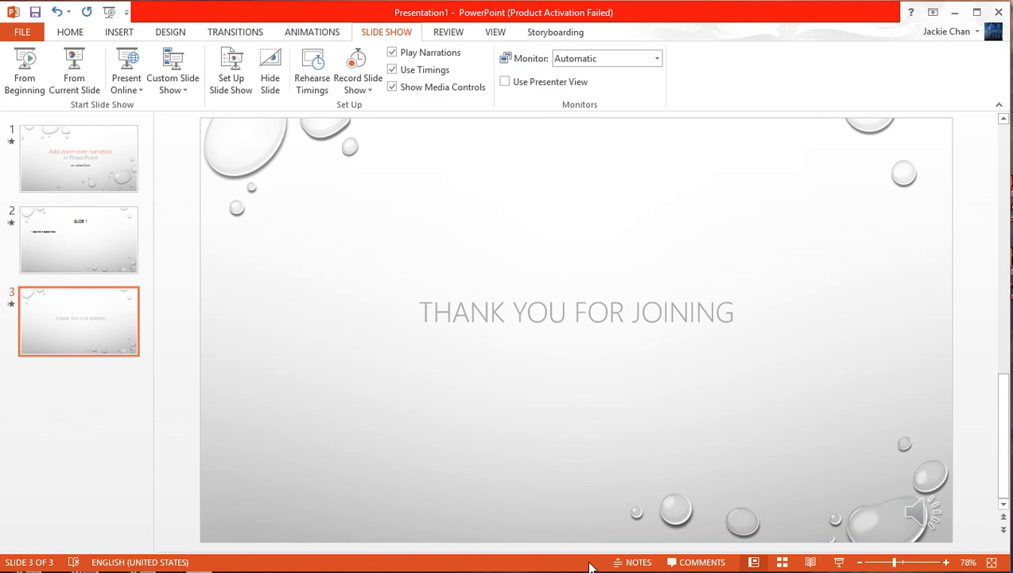
{"action": "mouse_move", "coordinate": [93, 274]}
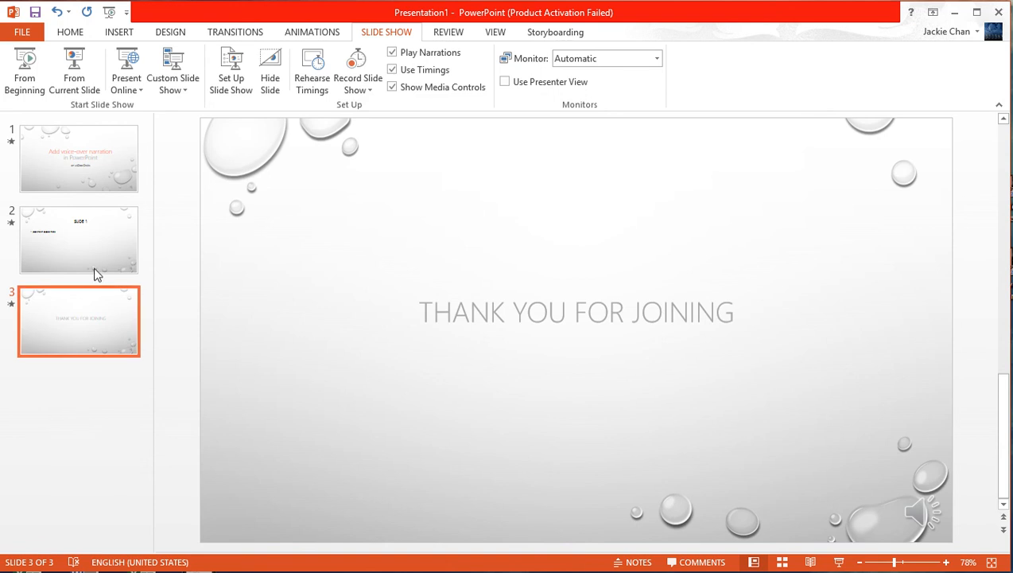
{"action": "mouse_move", "coordinate": [83, 485]}
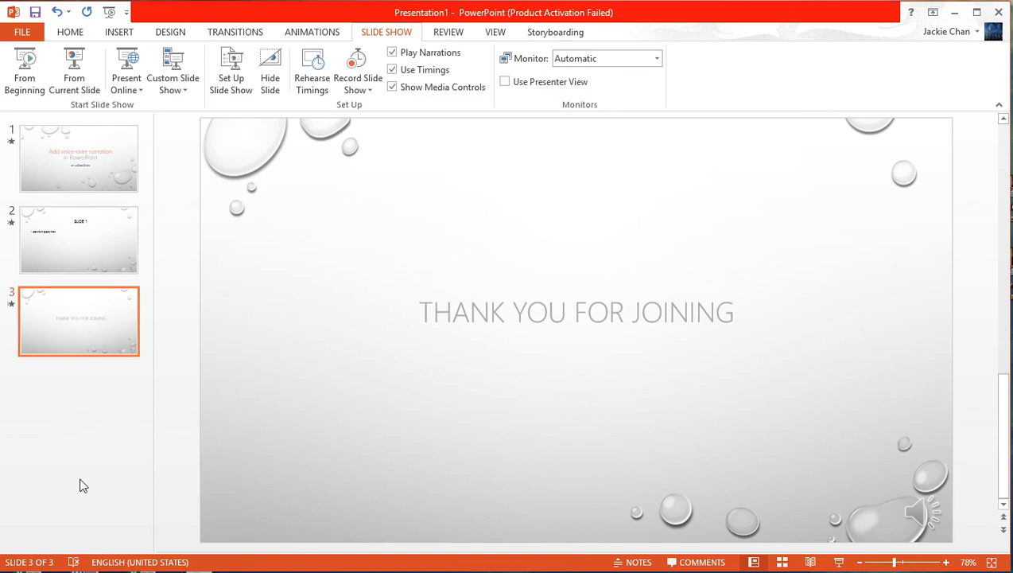
{"action": "mouse_move", "coordinate": [886, 275]}
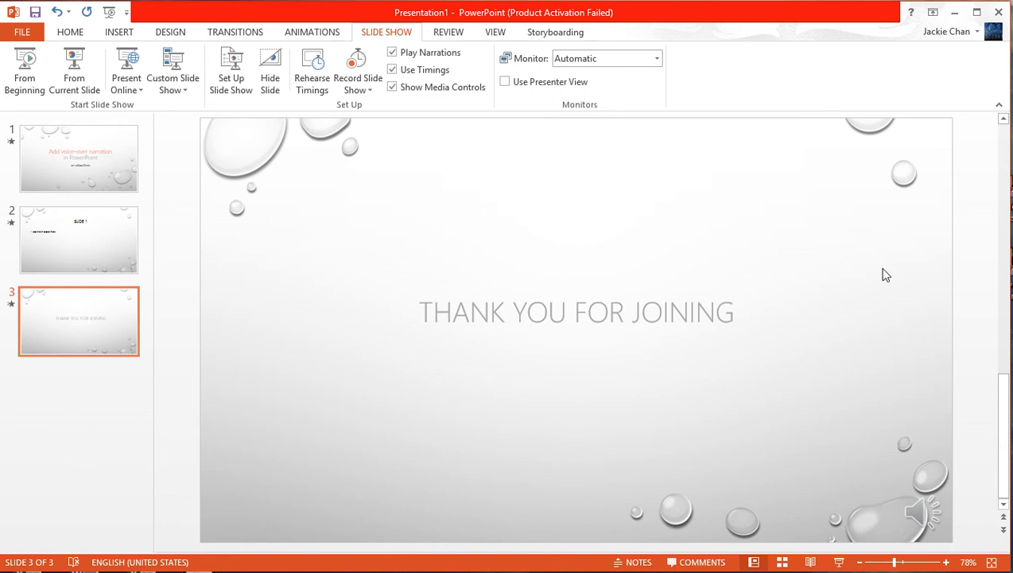
{"action": "mouse_move", "coordinate": [575, 563]}
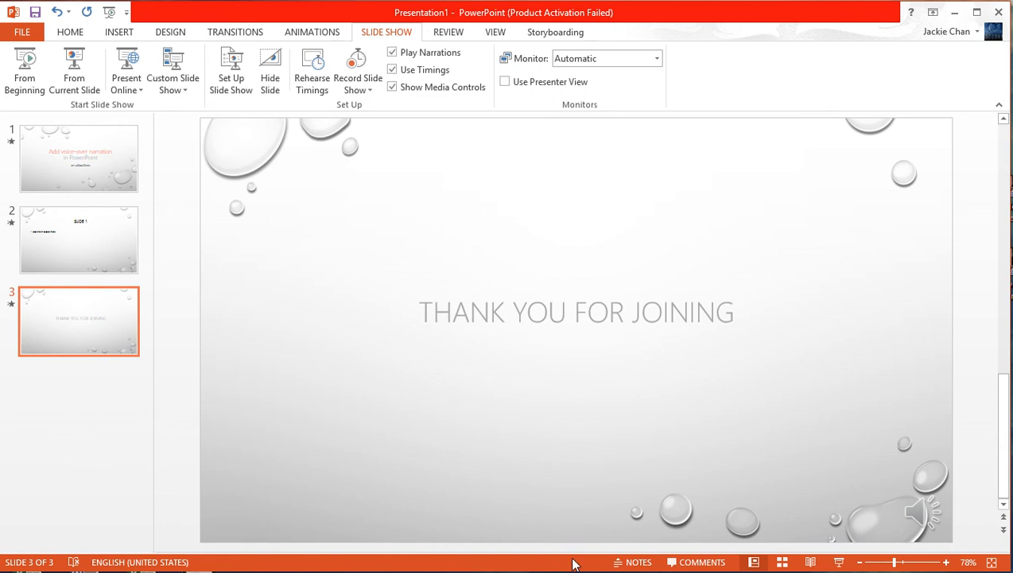
{"action": "mouse_move", "coordinate": [613, 567]}
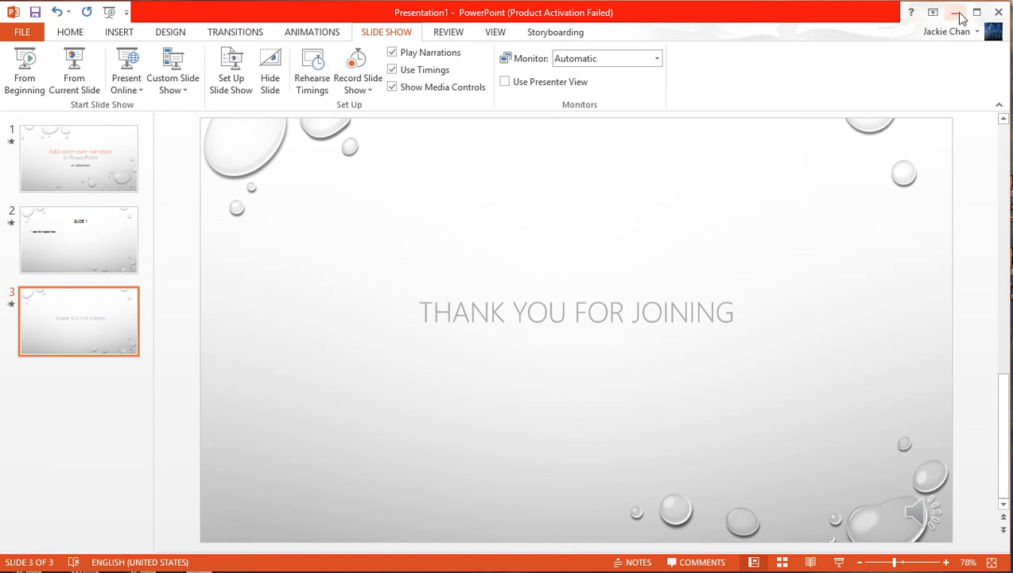
Step: Minimize PowerPoint and launch demo.mp4 from the desktop
{"action": "left_click", "coordinate": [954, 13]}
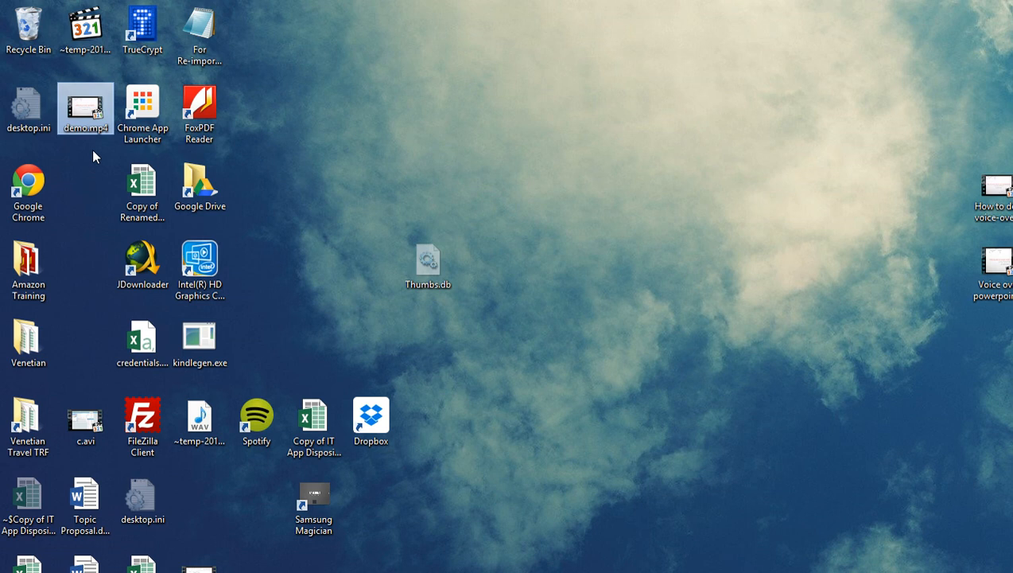
{"action": "double_click", "coordinate": [85, 108]}
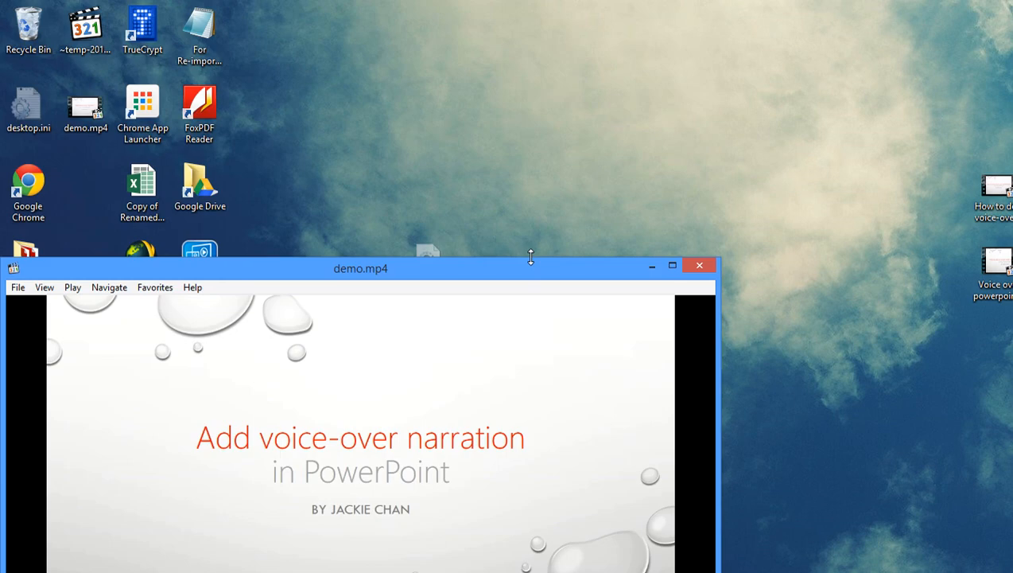
Step: Raise the player window and pause demo.mp4 at the closing THANK YOU FOR JOINING slide
{"action": "left_click_drag", "start_coordinate": [360, 267], "coordinate": [382, 22]}
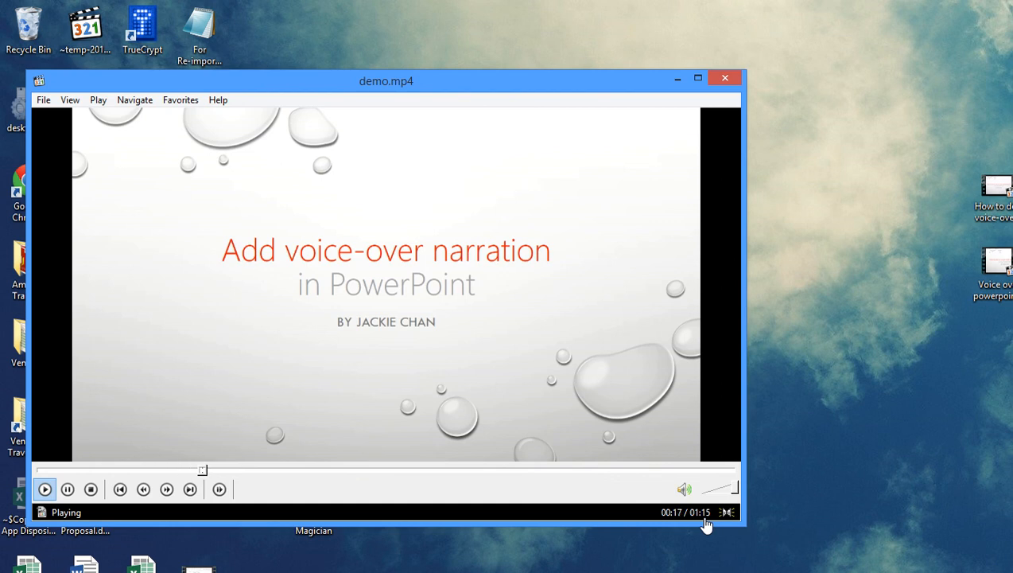
{"action": "mouse_move", "coordinate": [502, 509]}
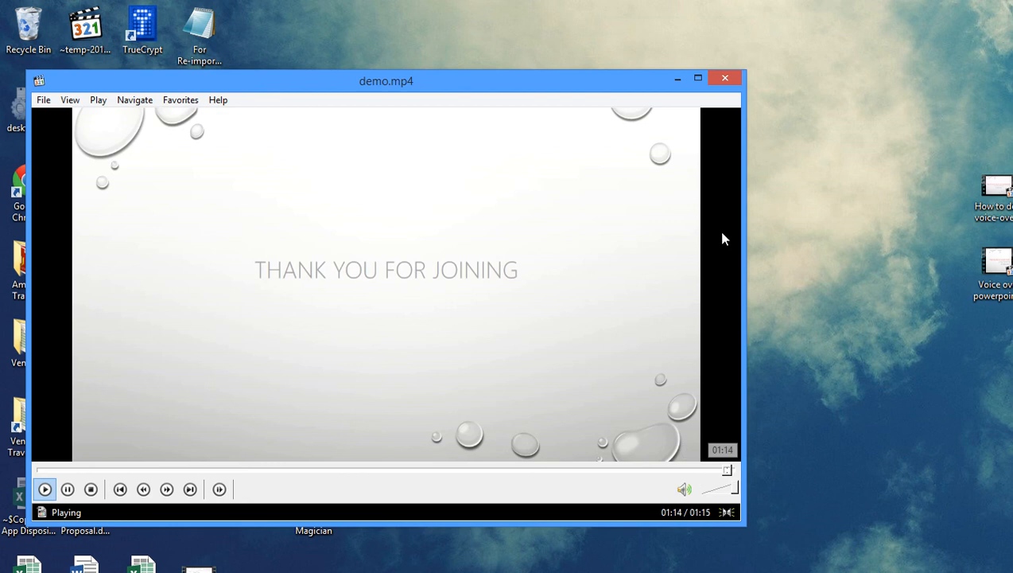
{"action": "left_click", "coordinate": [44, 488]}
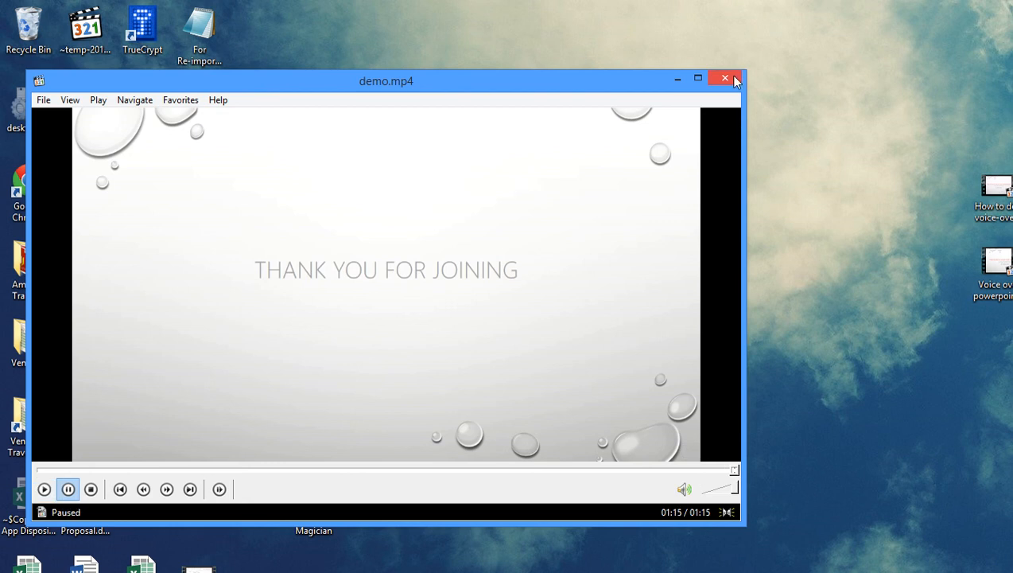
{"action": "mouse_move", "coordinate": [725, 77]}
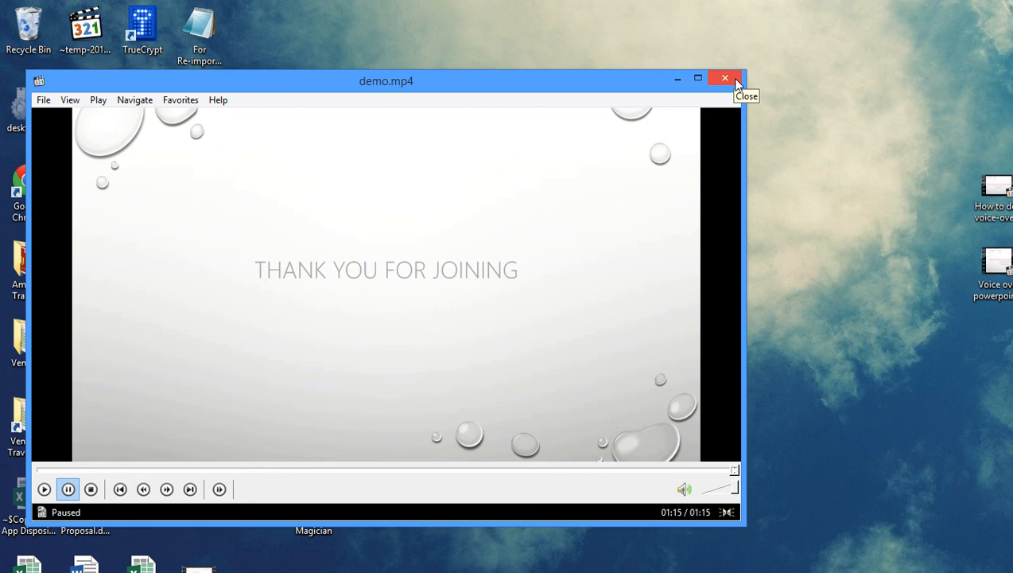
{"action": "mouse_move", "coordinate": [644, 469]}
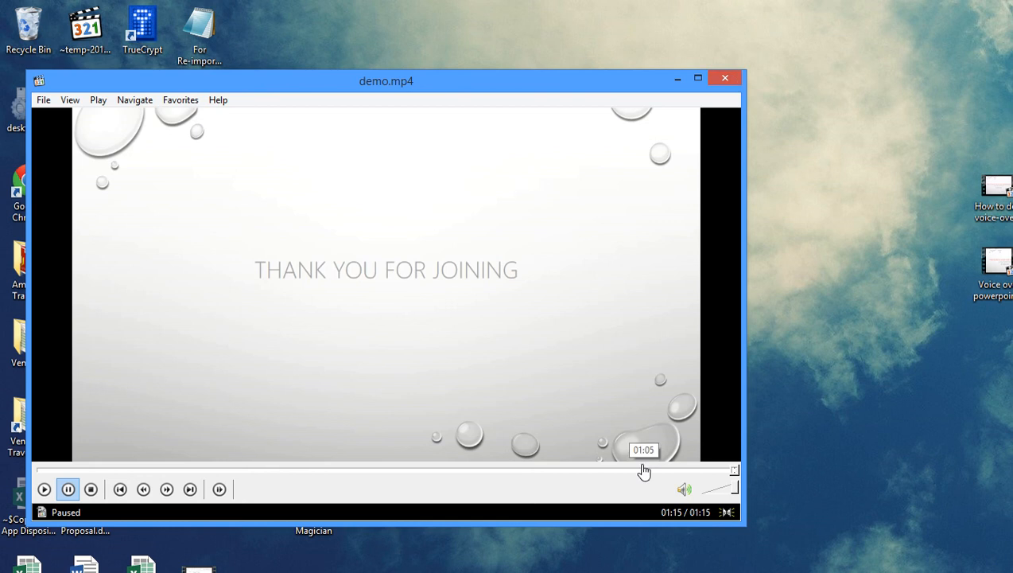